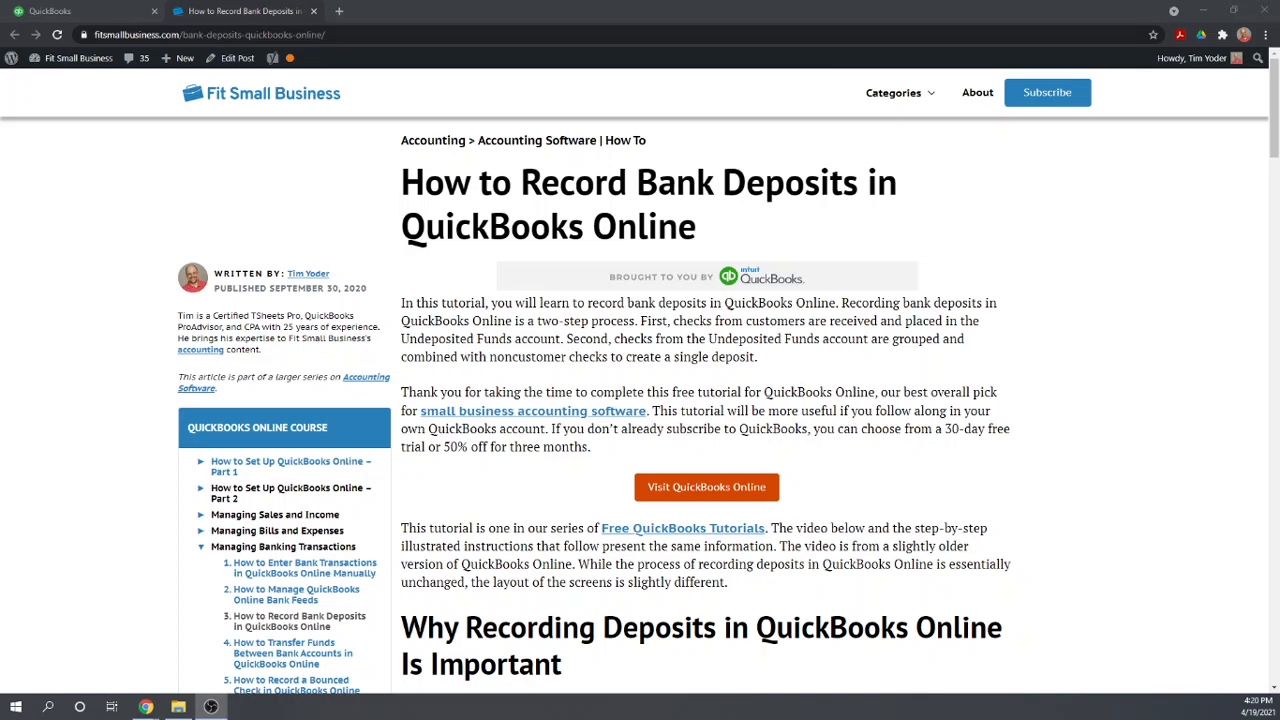
Return from the tutorial article to the Paul's Plumbing company dashboard
click(80, 12)
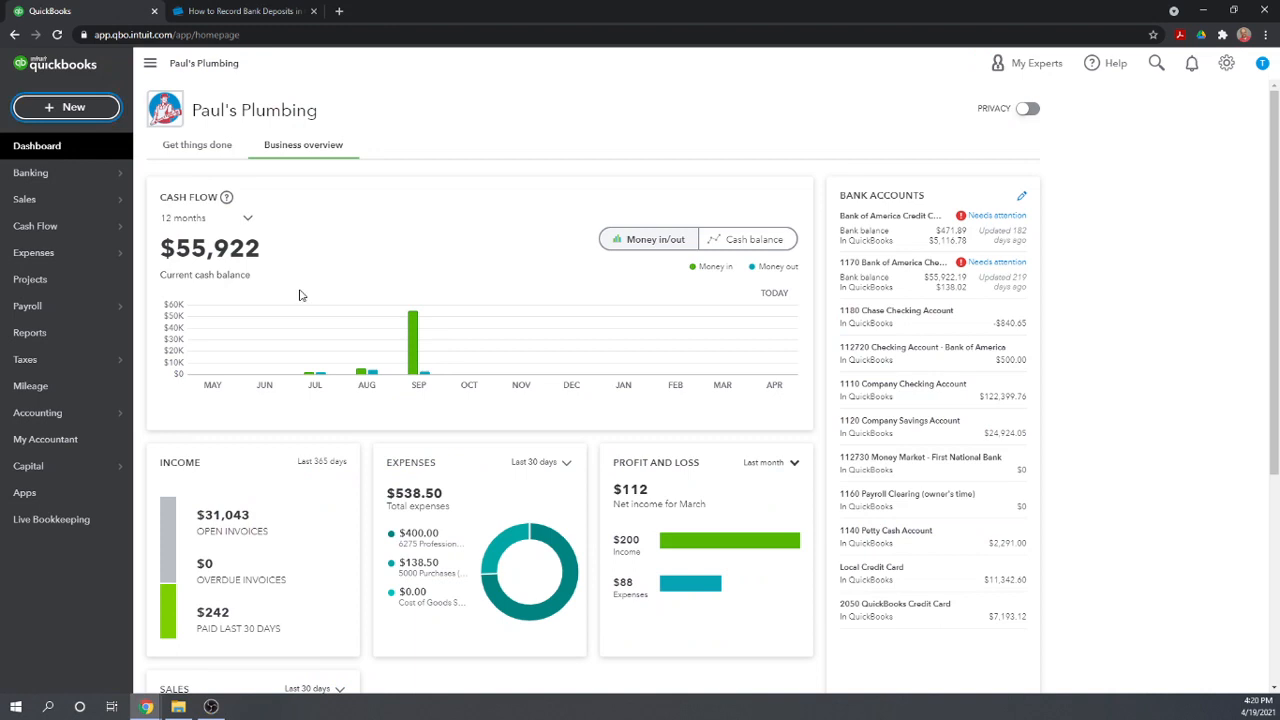
mouse_move(668, 140)
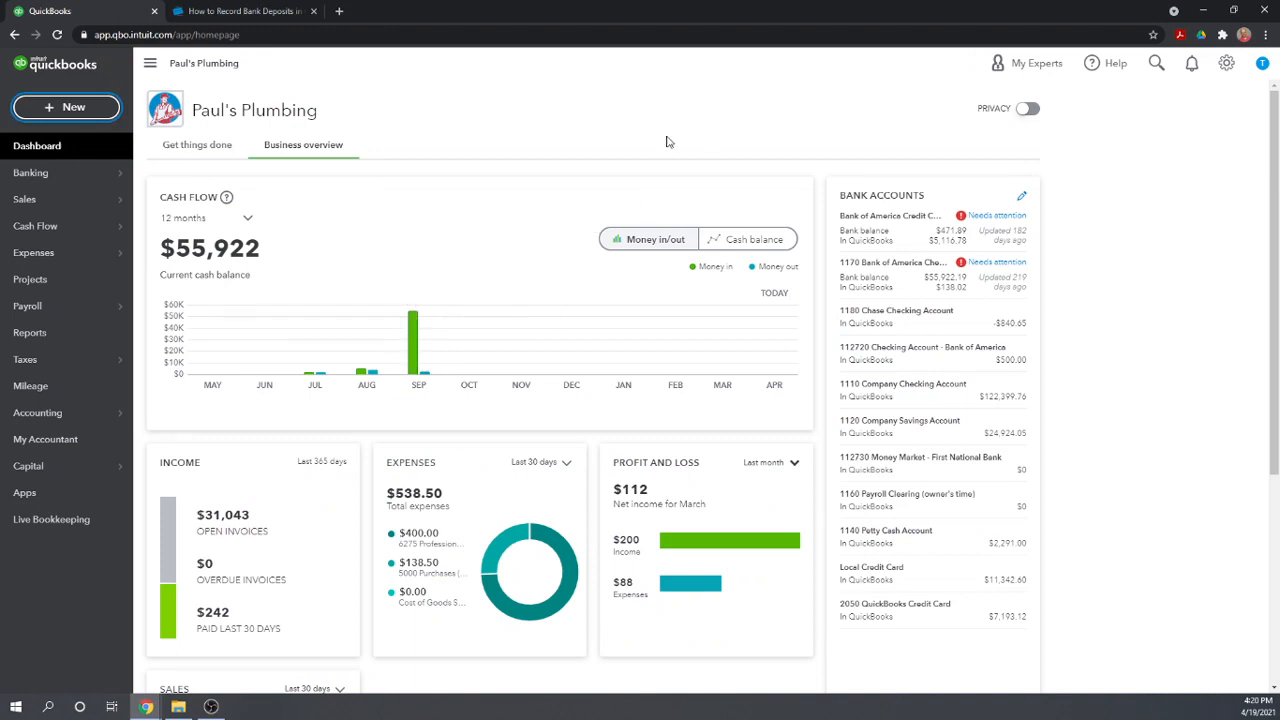
mouse_move(604, 132)
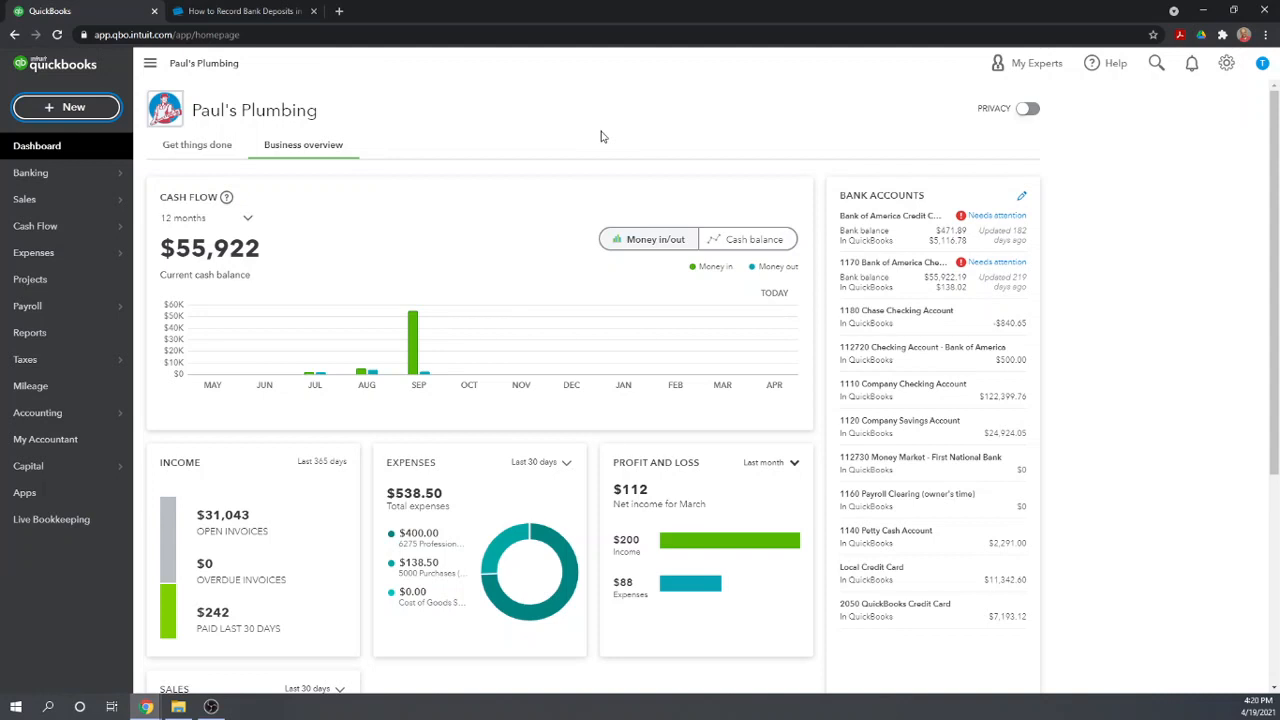
mouse_move(558, 180)
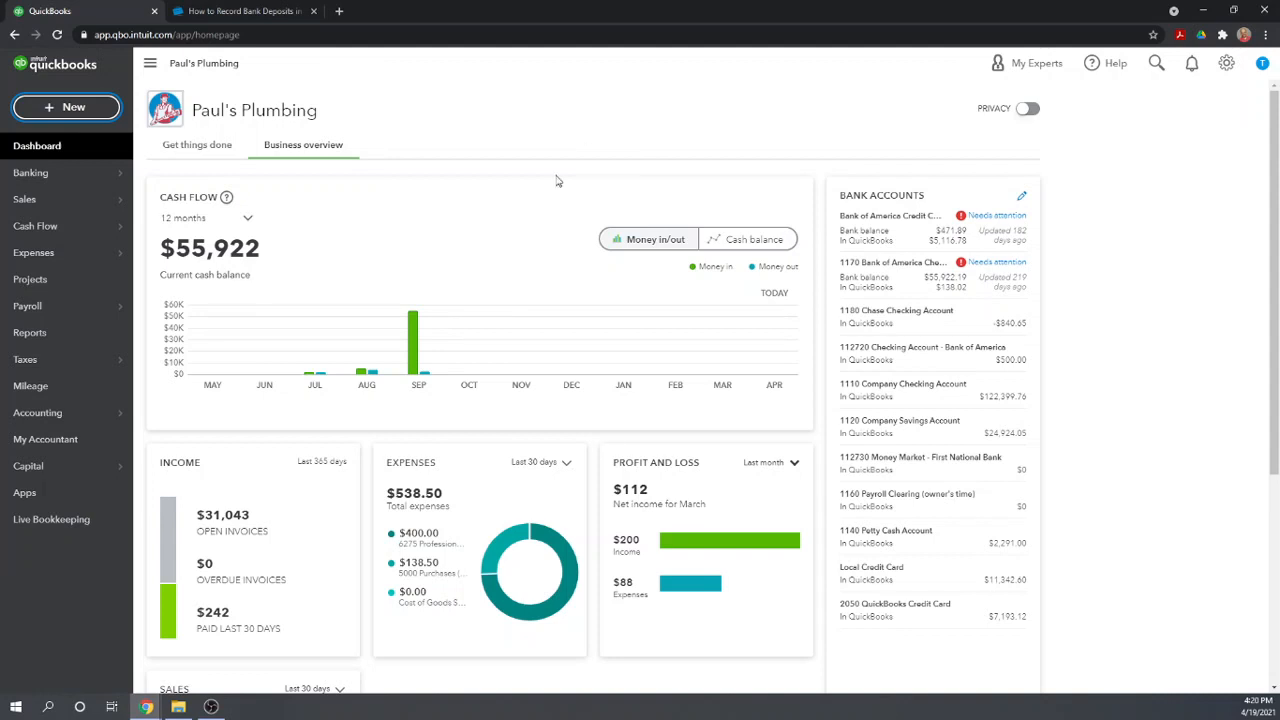
mouse_move(66, 108)
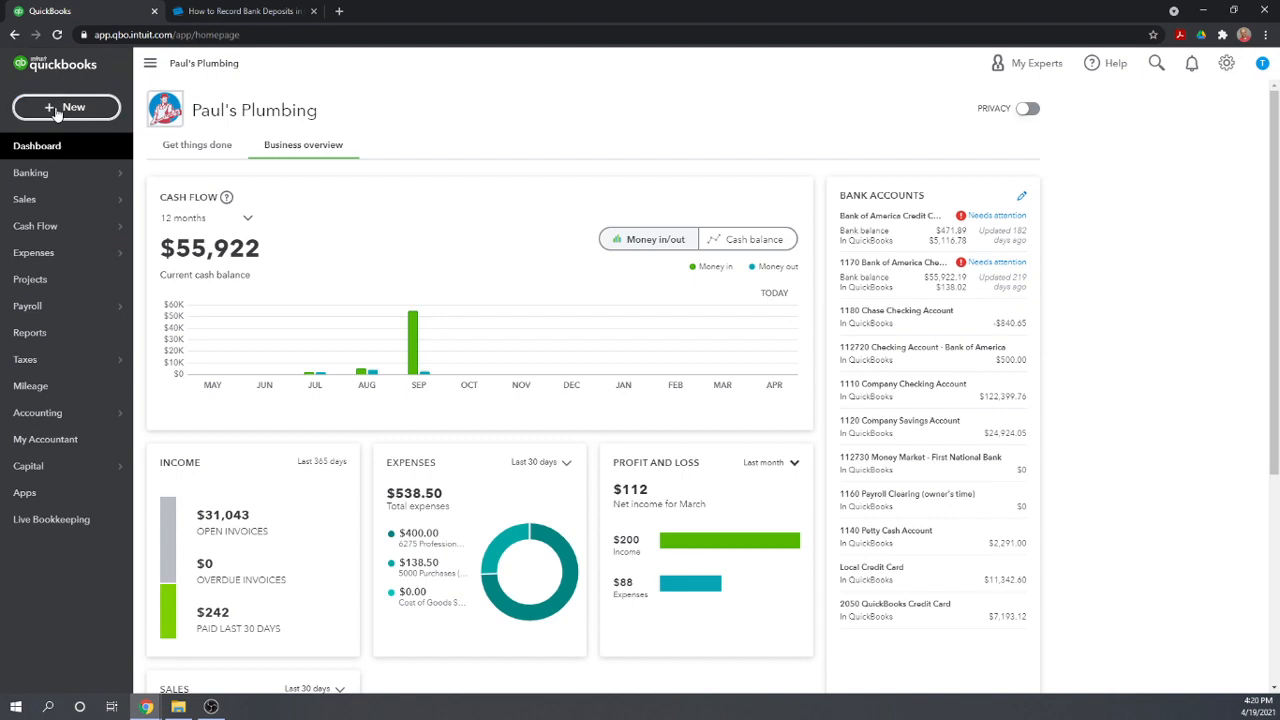
Start a new Receive Payment from + New and bring up the customer list
click(66, 108)
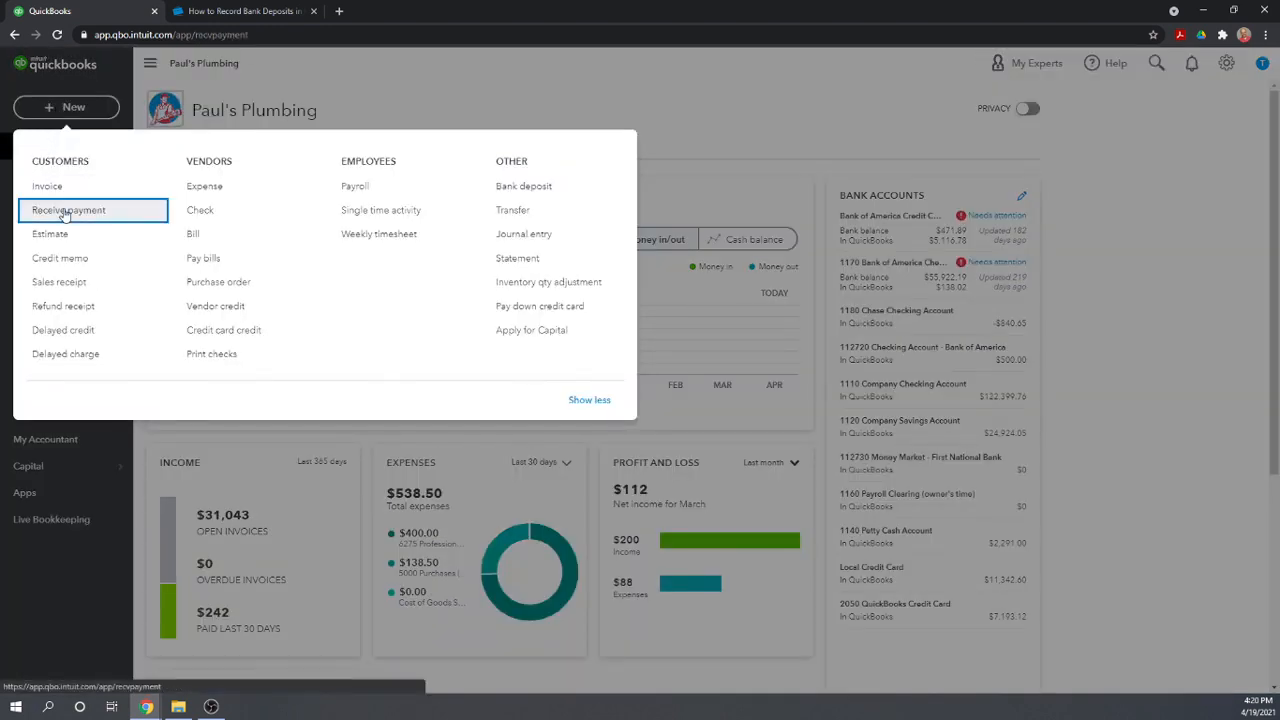
click(68, 210)
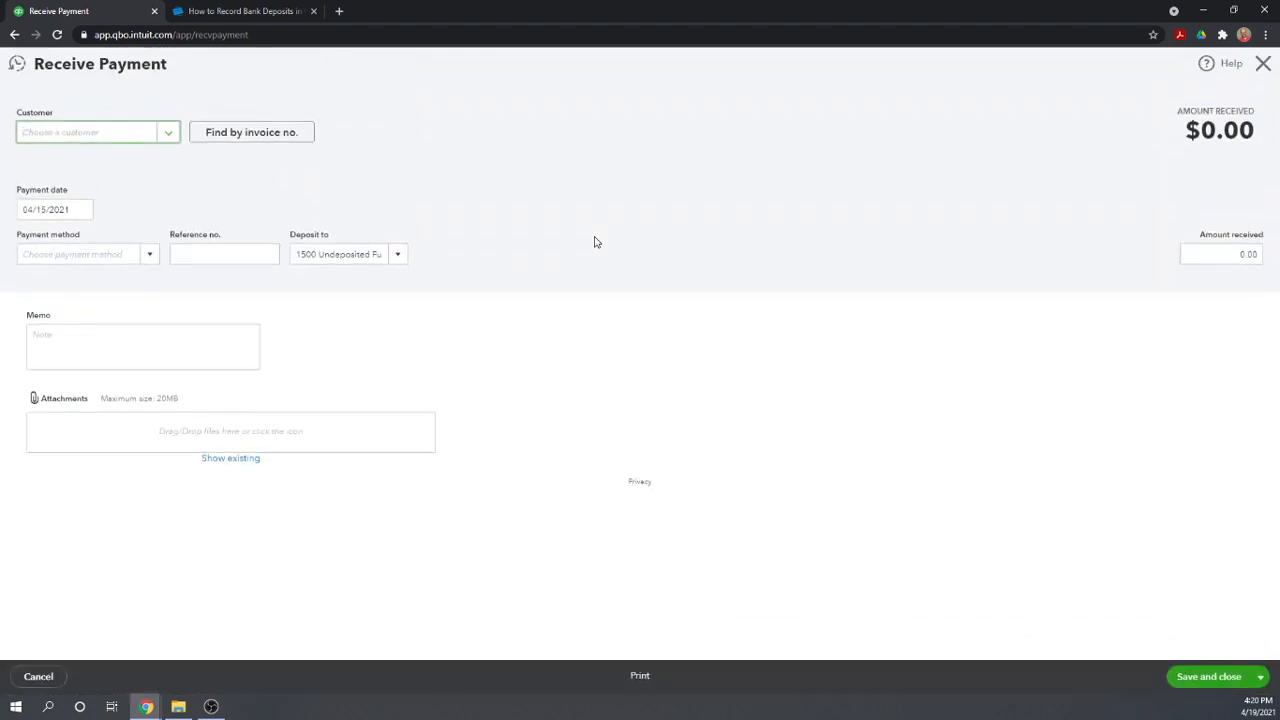
mouse_move(380, 390)
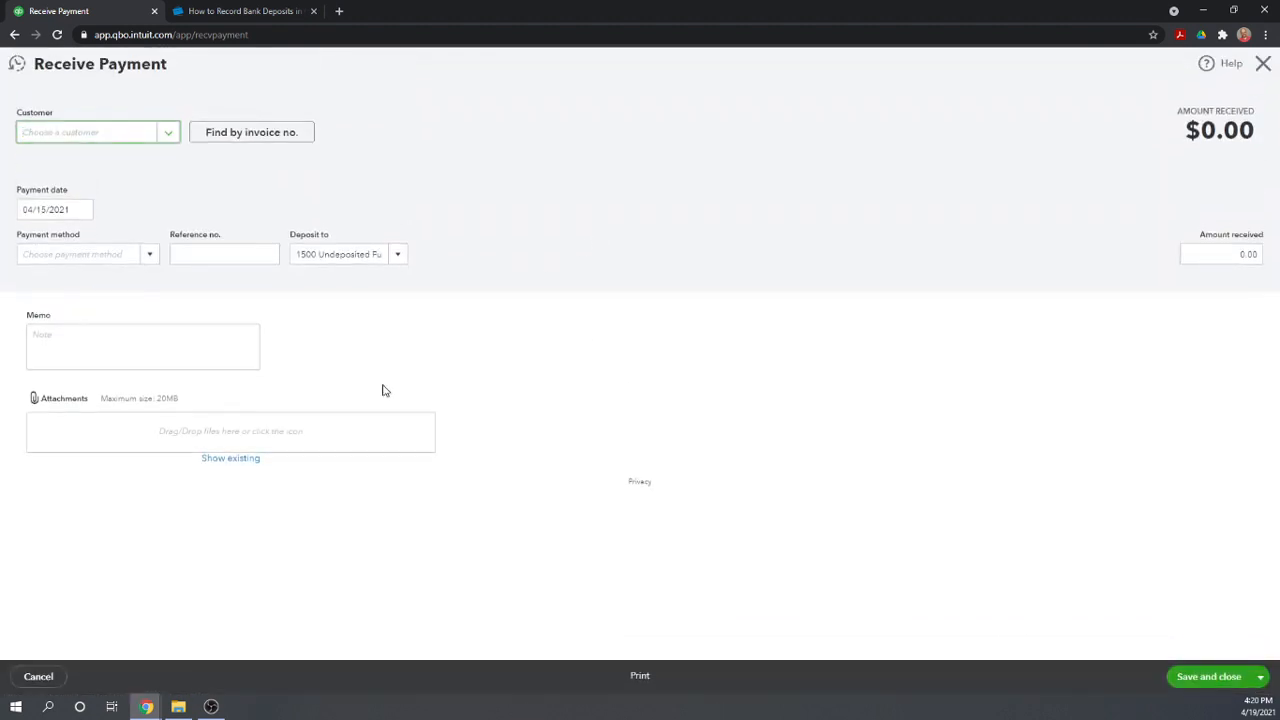
mouse_move(396, 410)
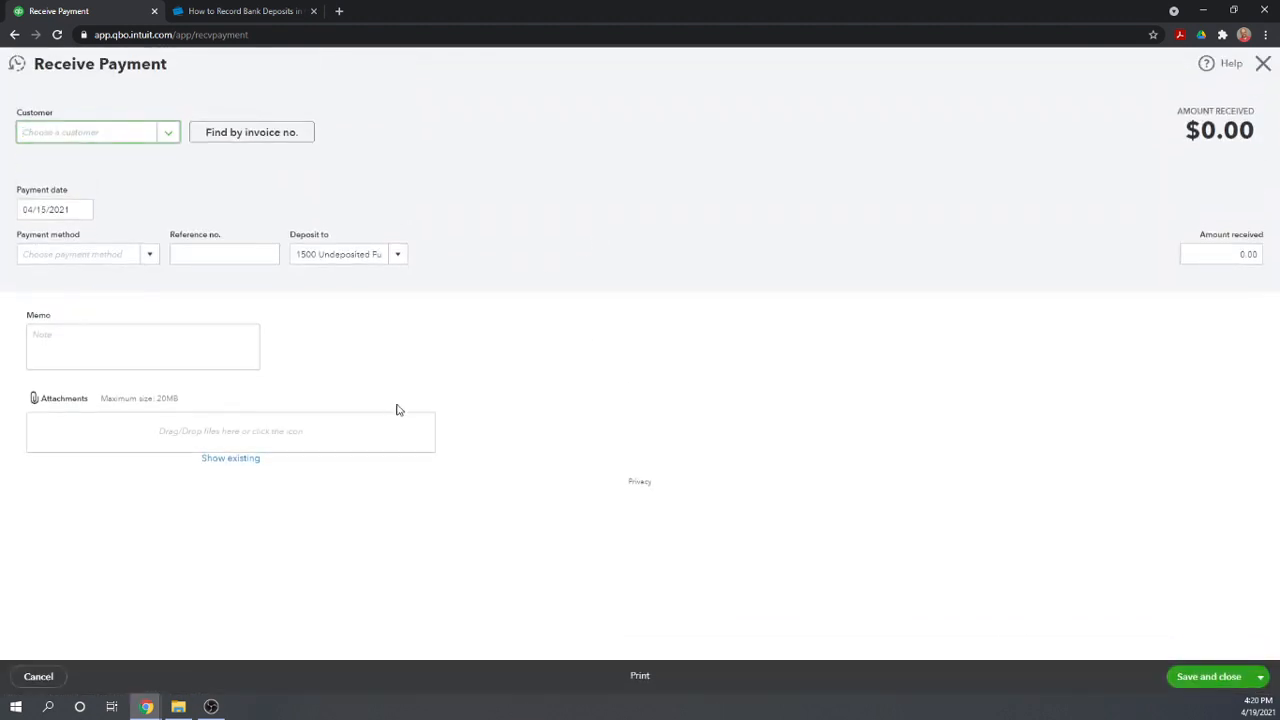
mouse_move(596, 438)
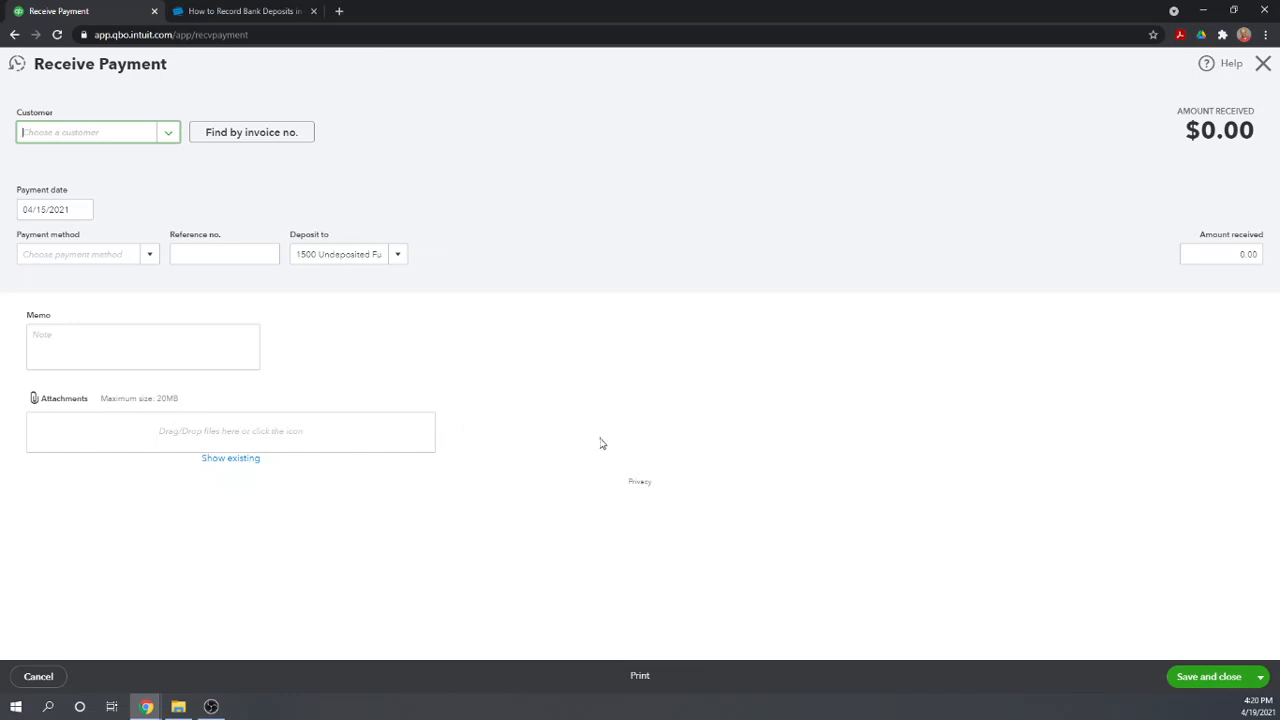
mouse_move(52, 108)
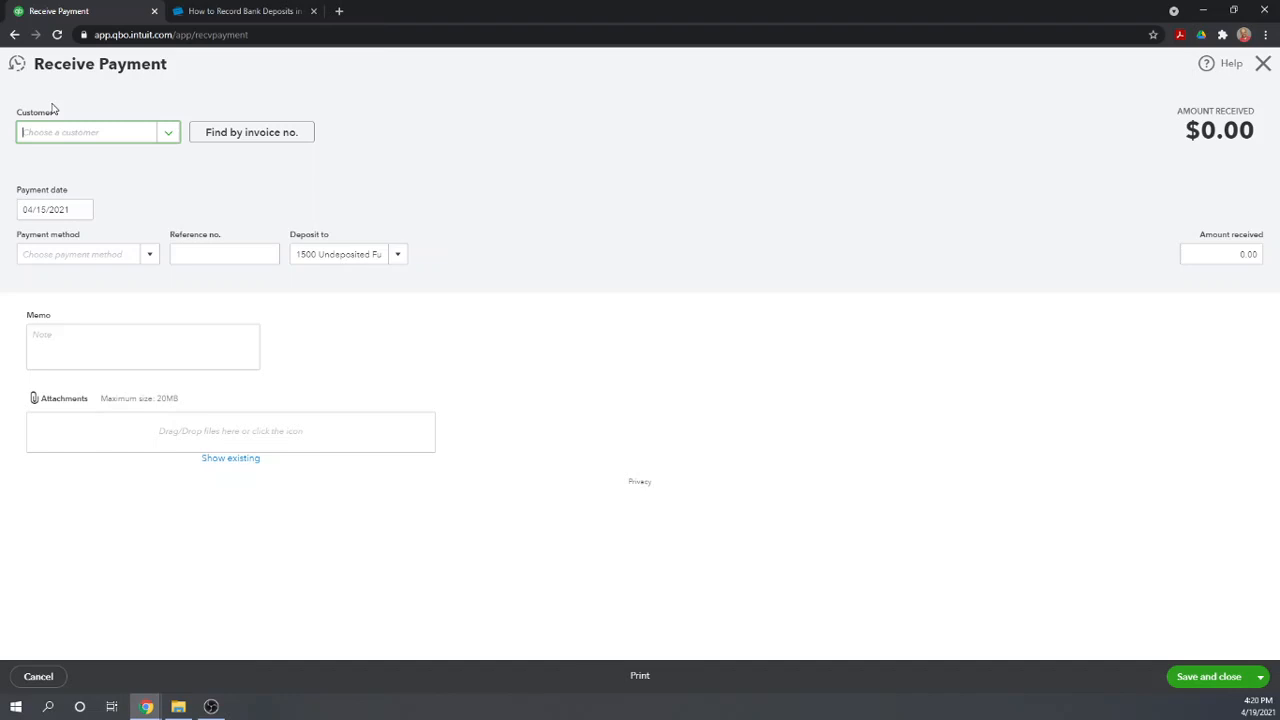
click(96, 132)
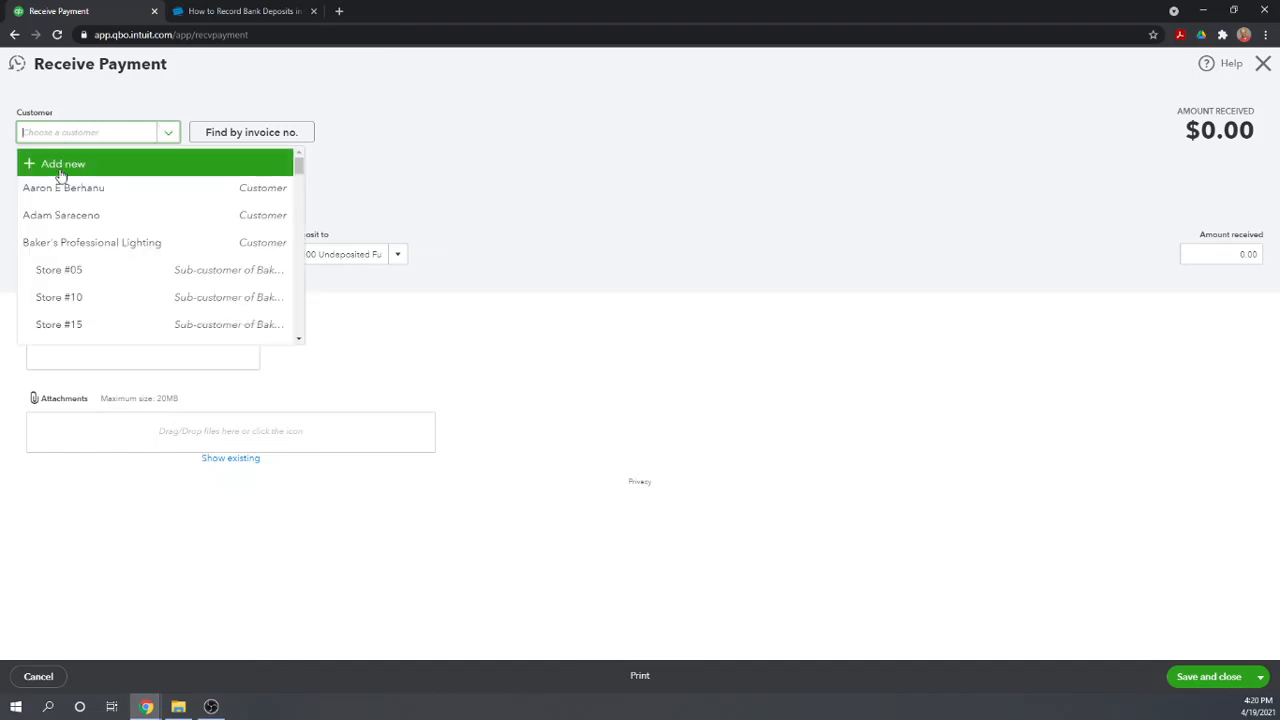
click(64, 188)
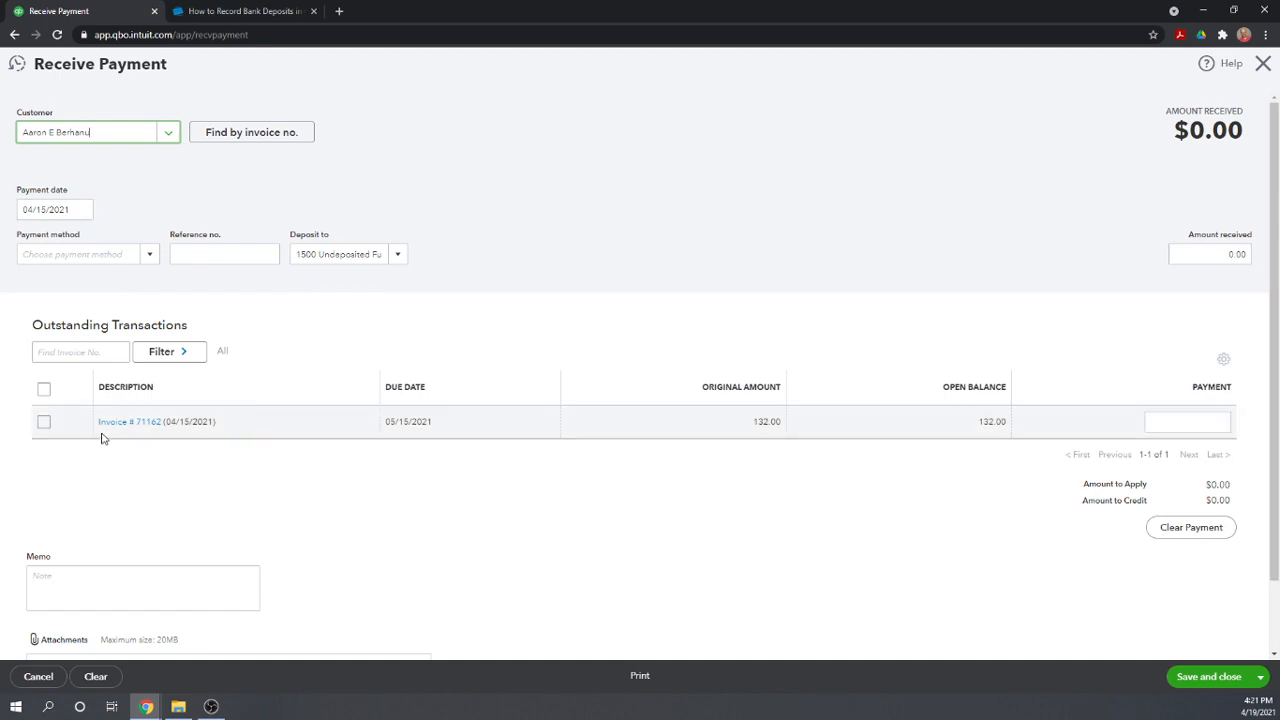
mouse_move(1050, 432)
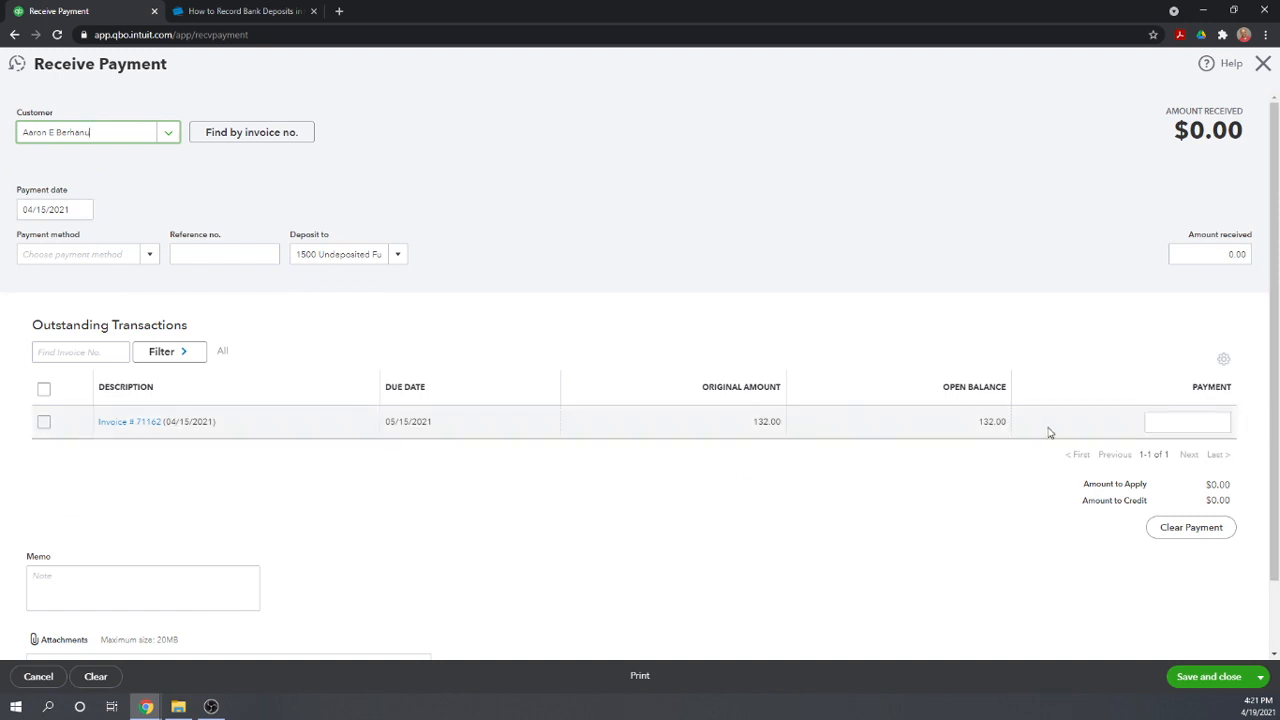
mouse_move(656, 626)
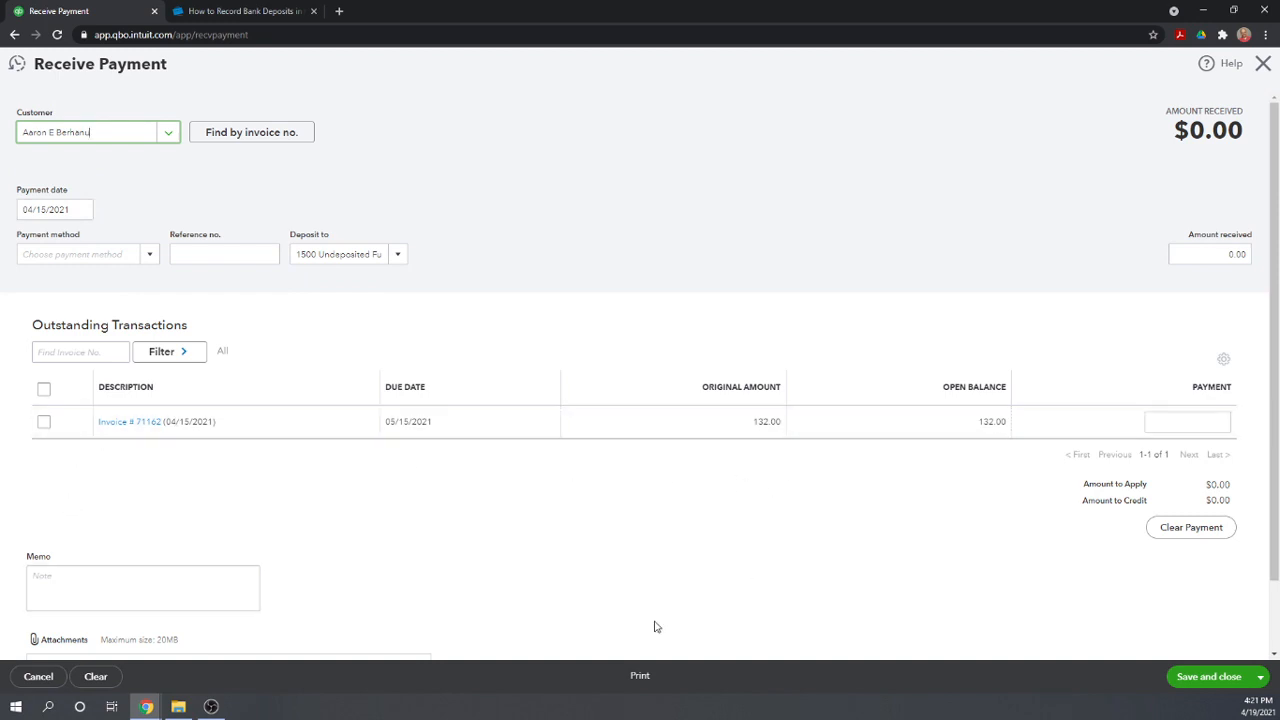
mouse_move(128, 180)
text(Check)
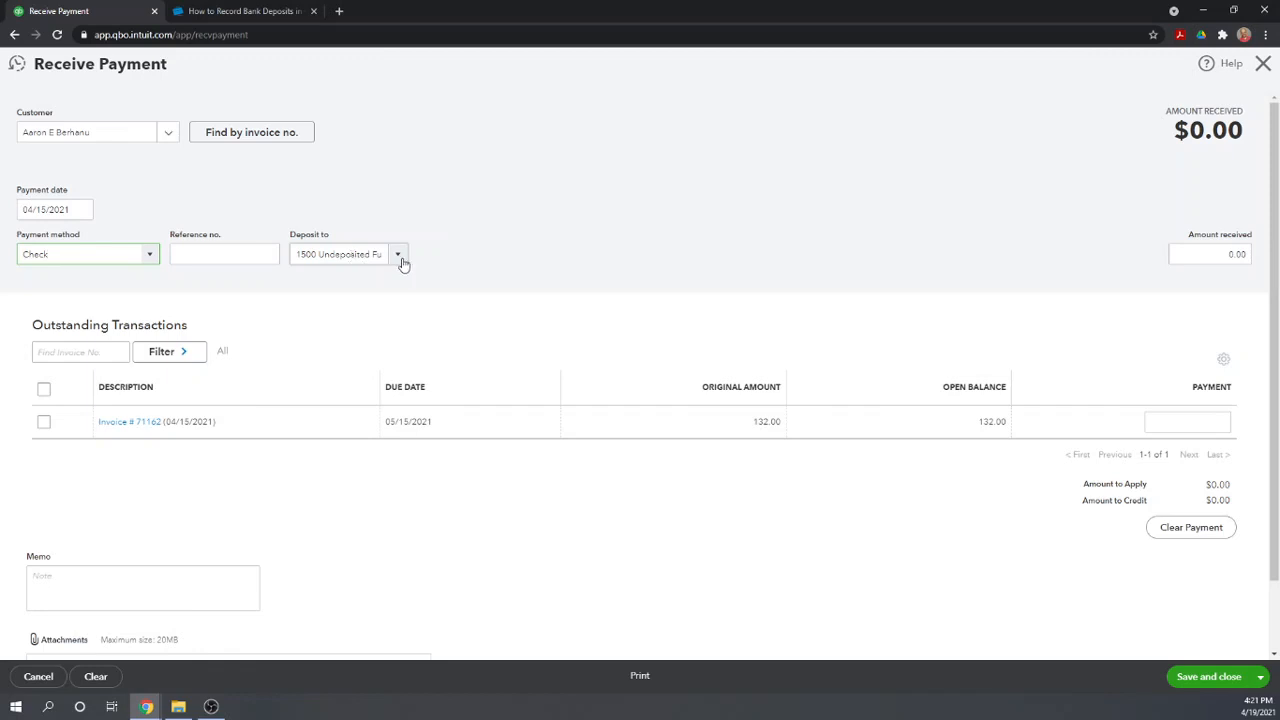
click(396, 252)
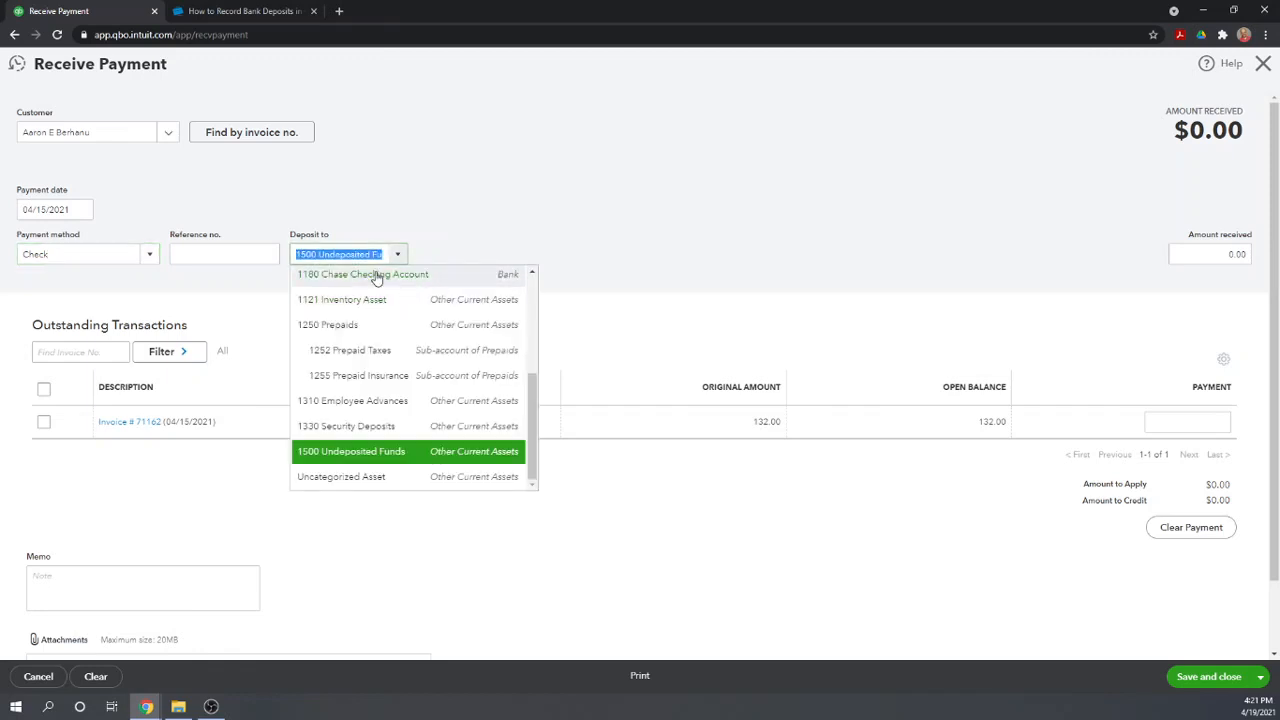
mouse_move(584, 184)
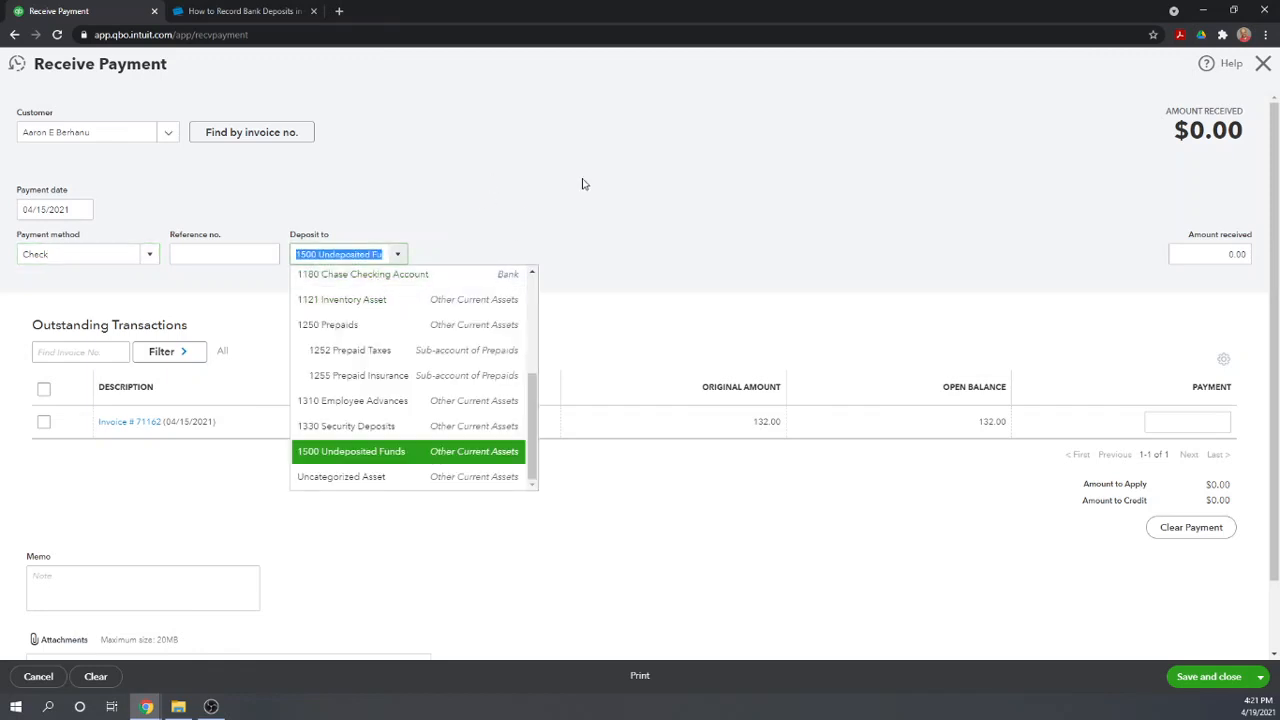
click(352, 452)
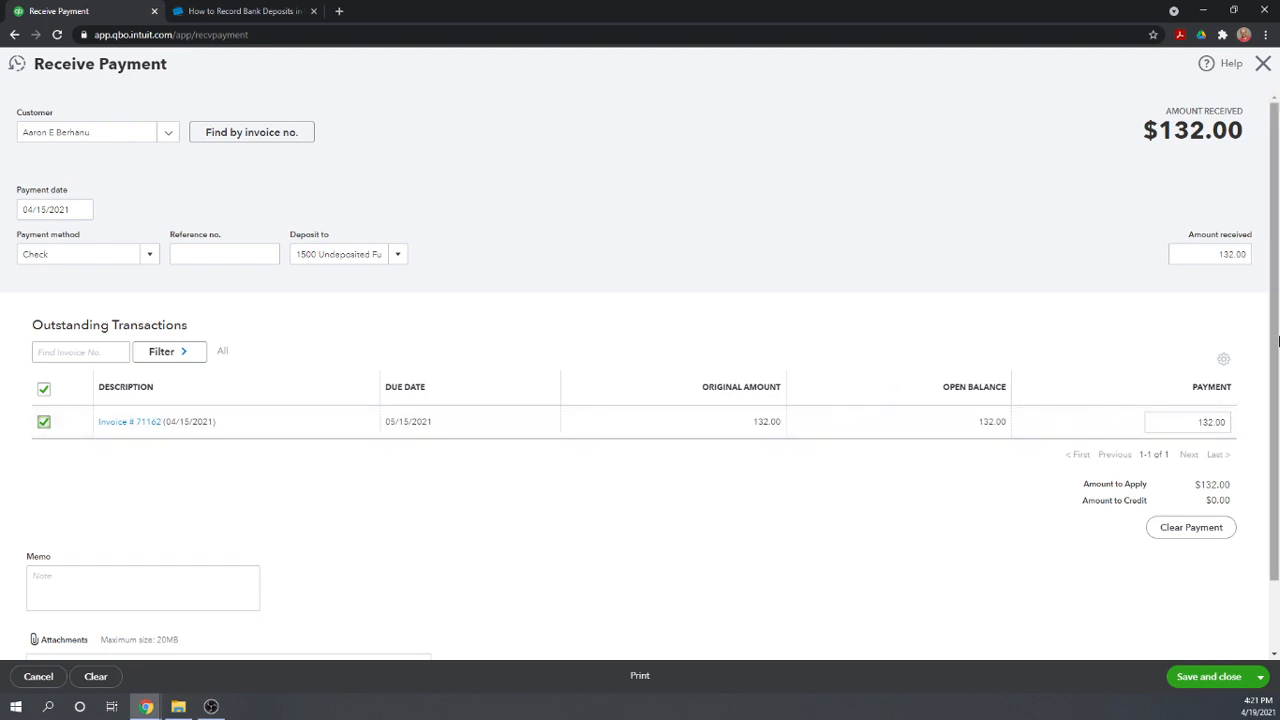
mouse_move(1130, 548)
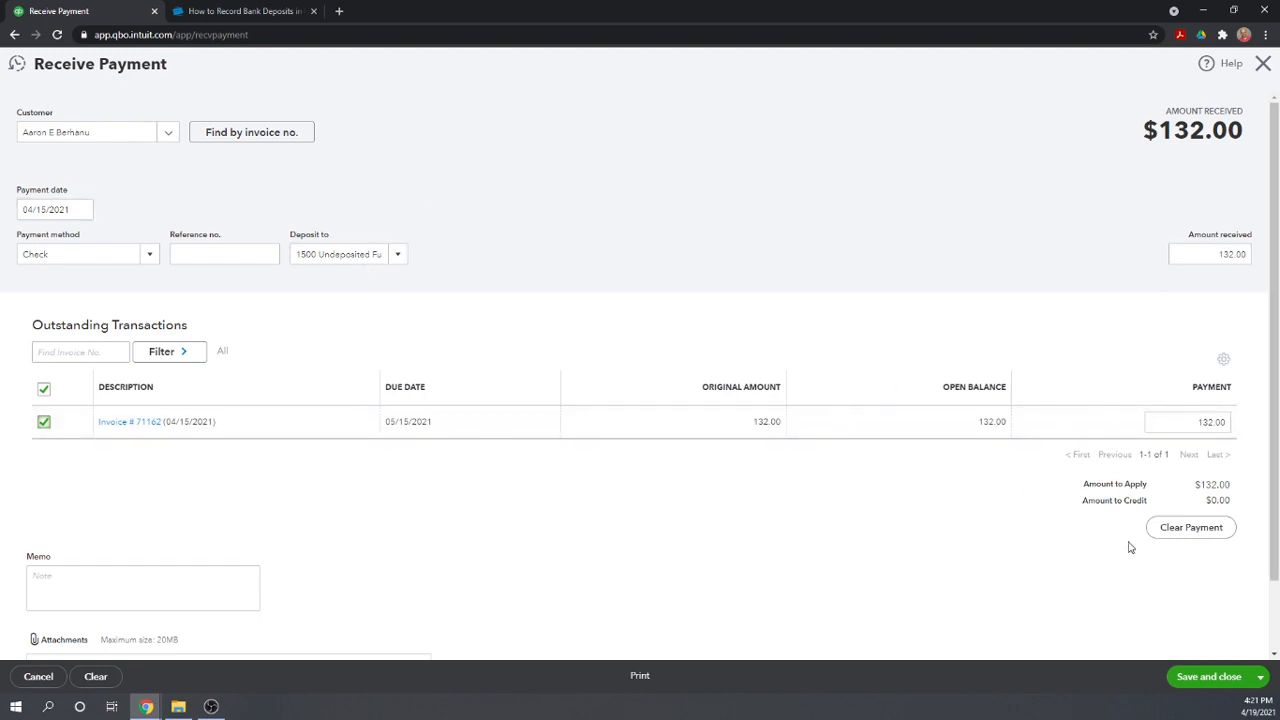
mouse_move(1208, 676)
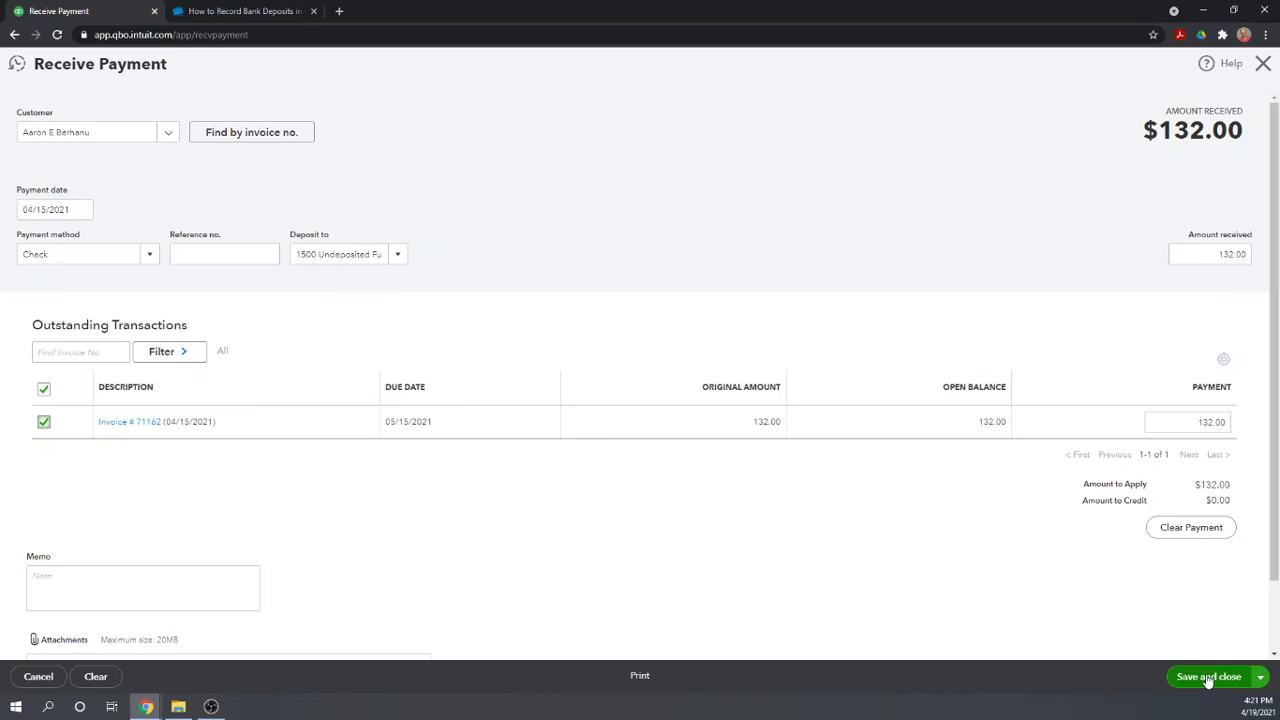
click(1208, 676)
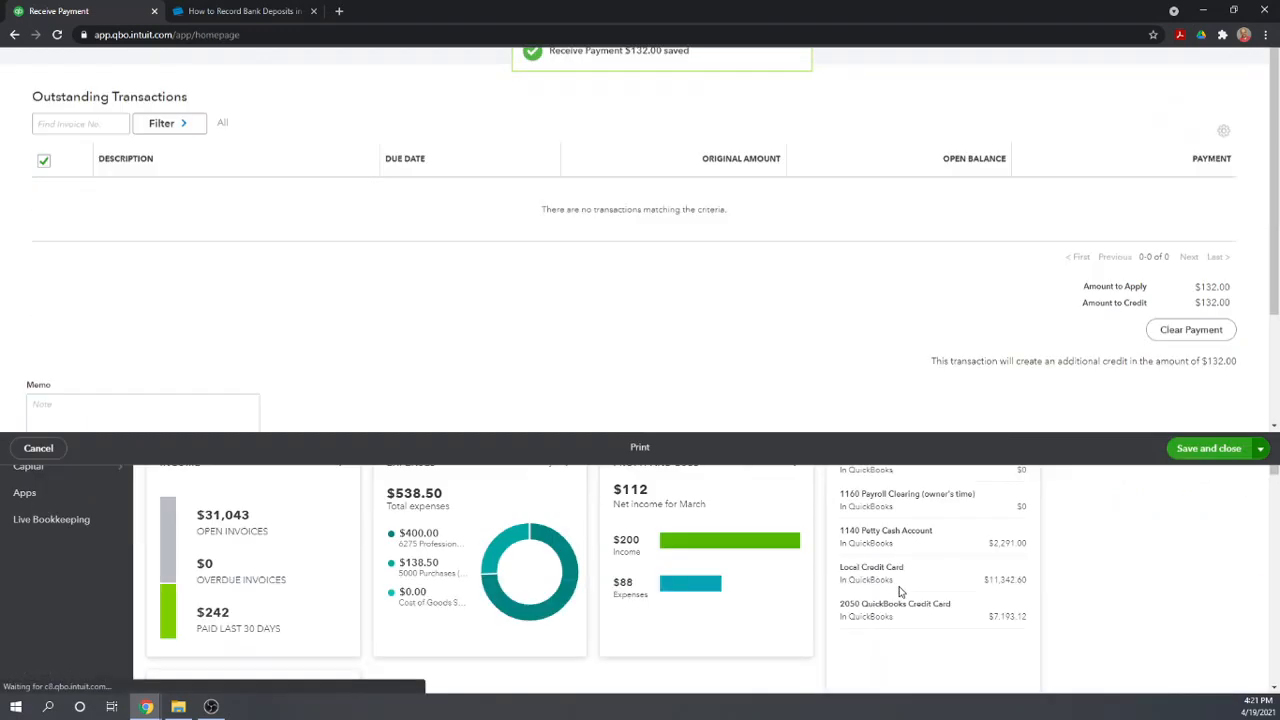
From the dashboard, bring up the + New menu and choose Sales receipt
click(1208, 448)
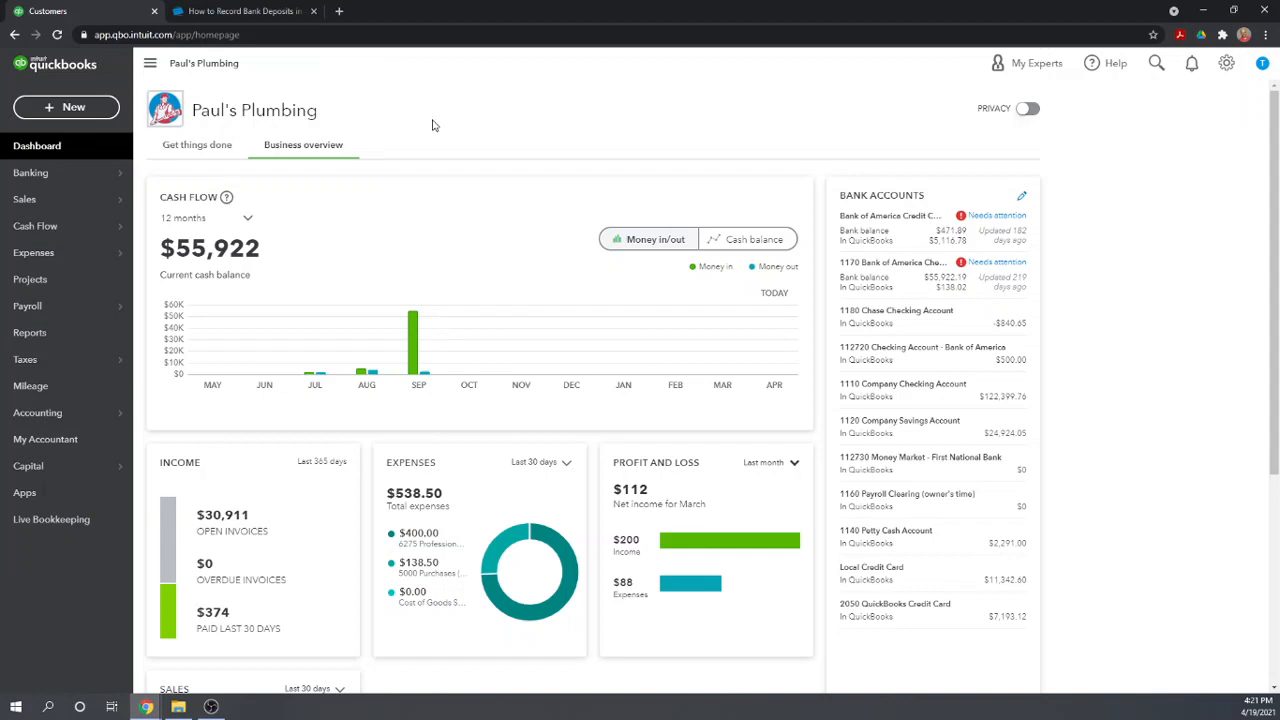
mouse_move(560, 130)
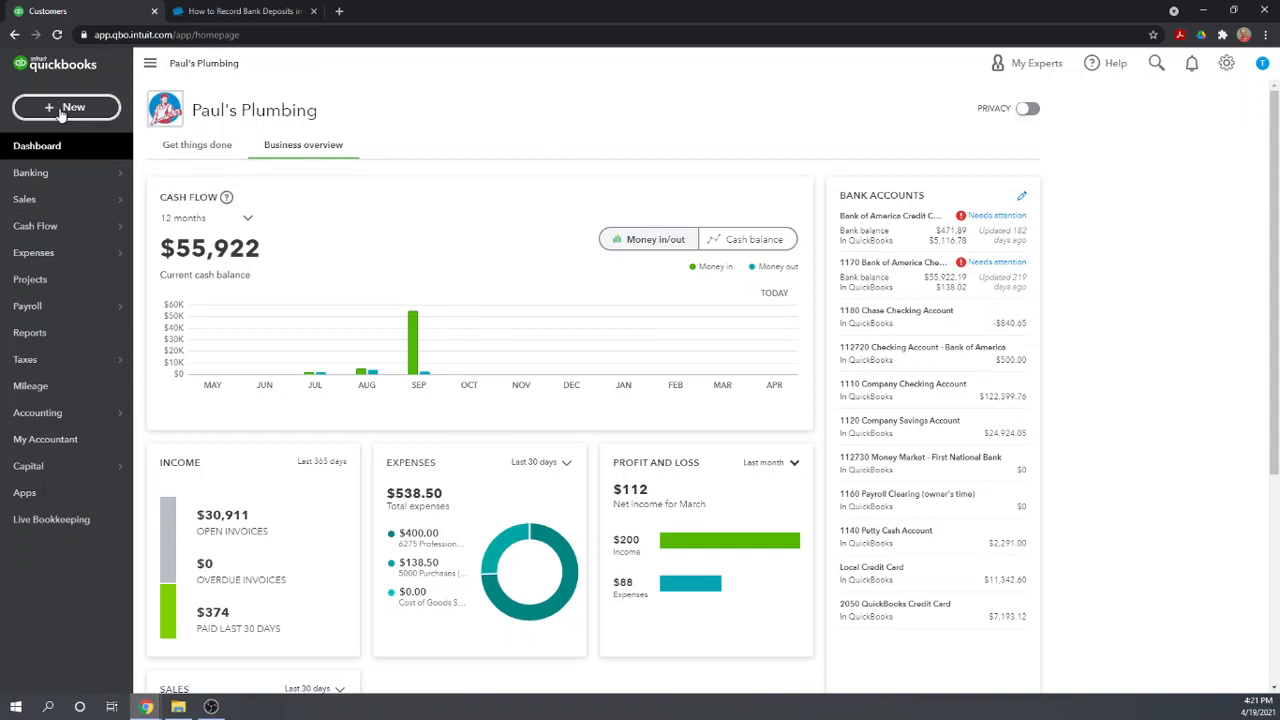
click(66, 108)
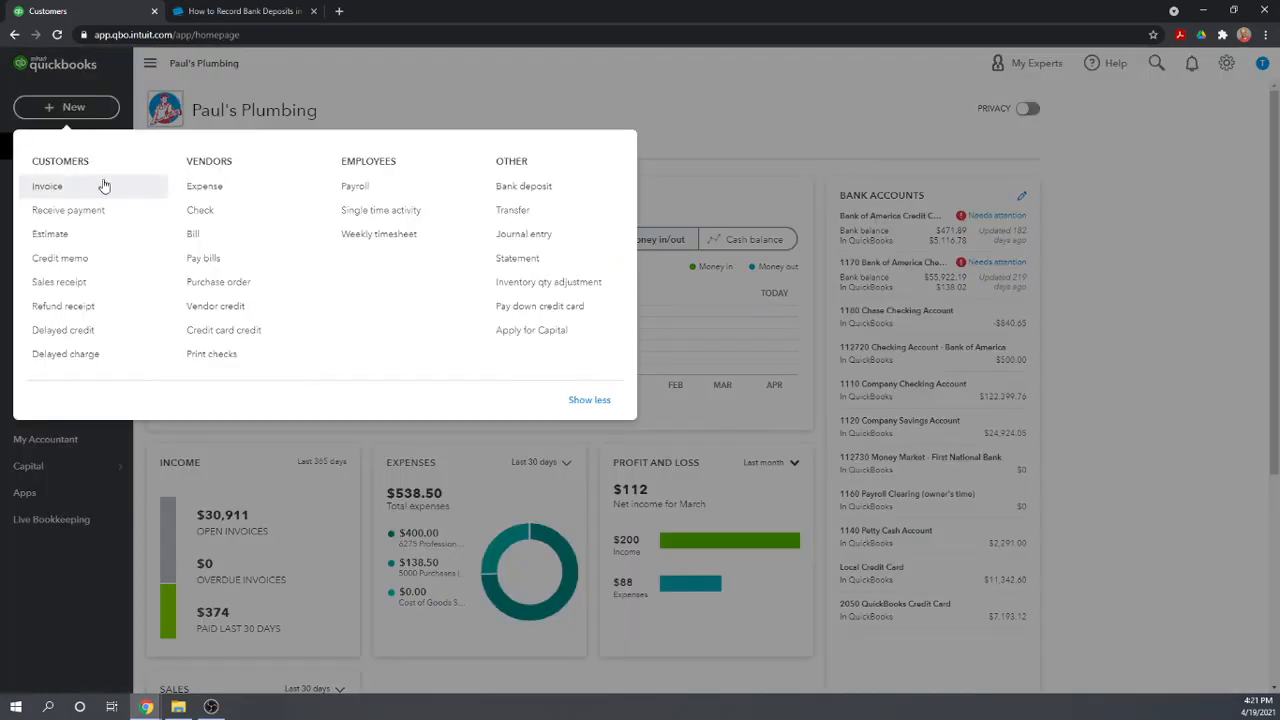
mouse_move(58, 280)
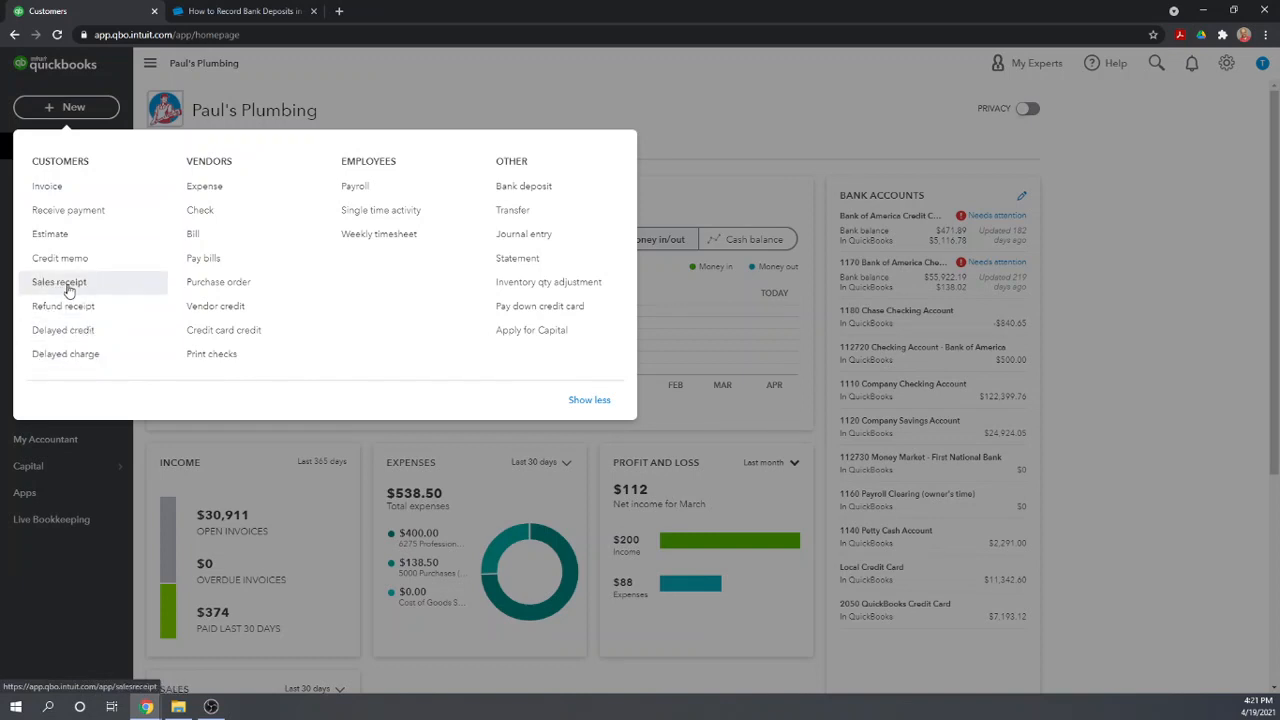
click(58, 280)
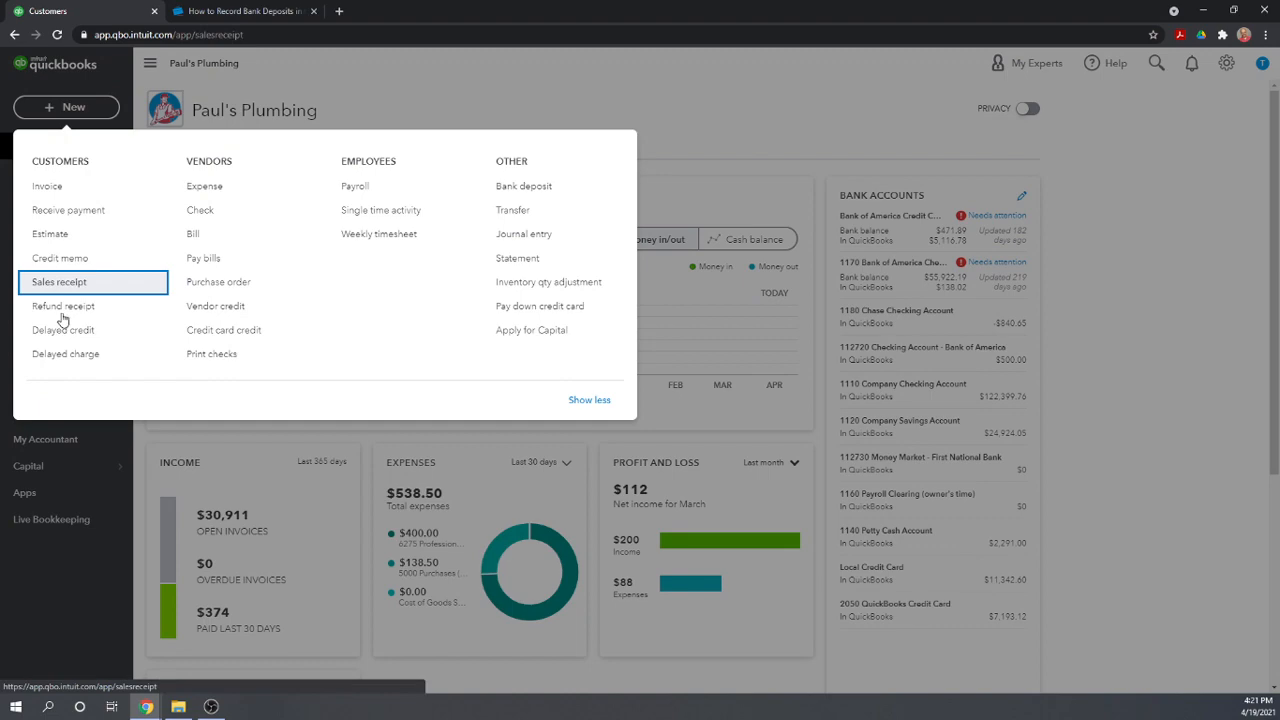
On a blank sales receipt, choose the customer and set the payment method to Check
click(58, 280)
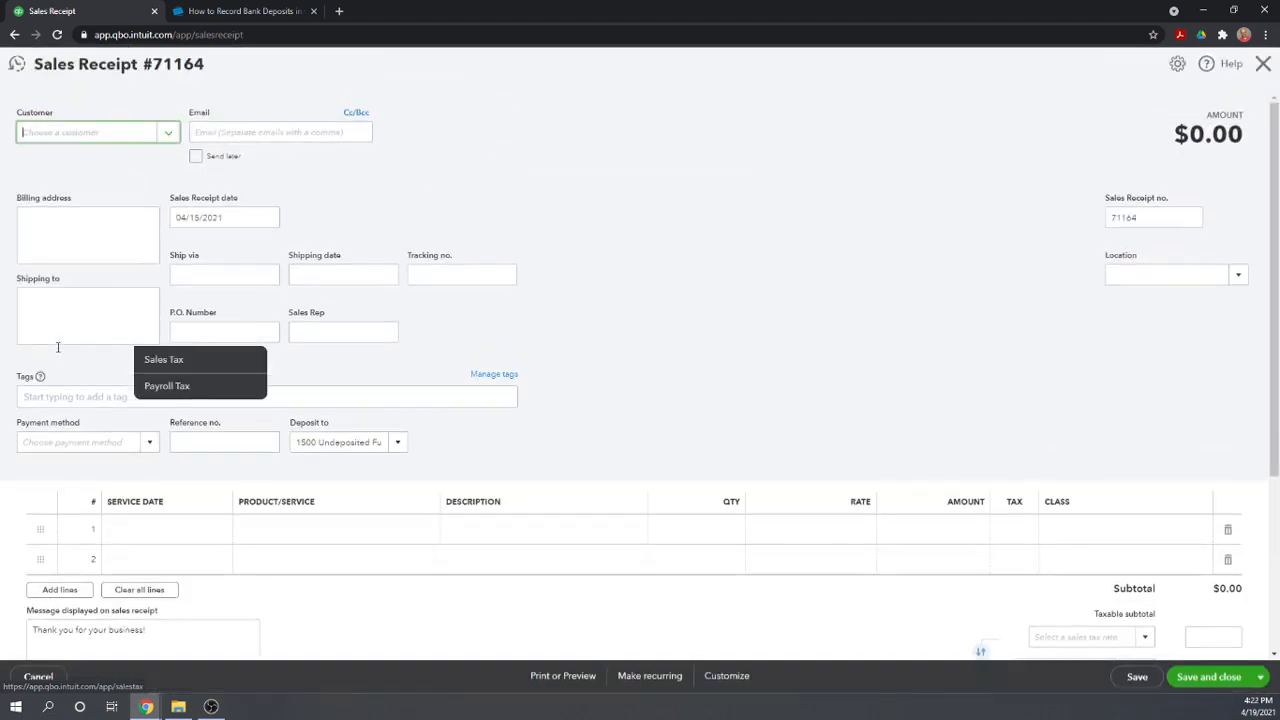
click(90, 132)
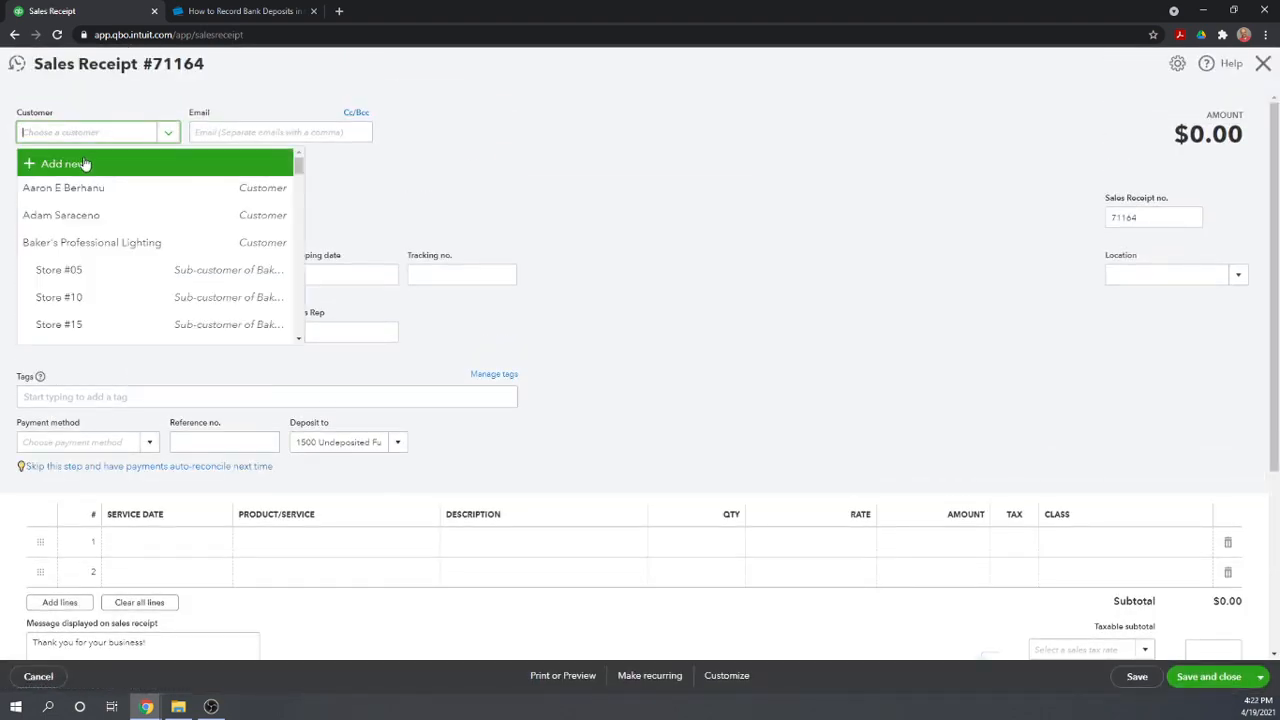
click(60, 216)
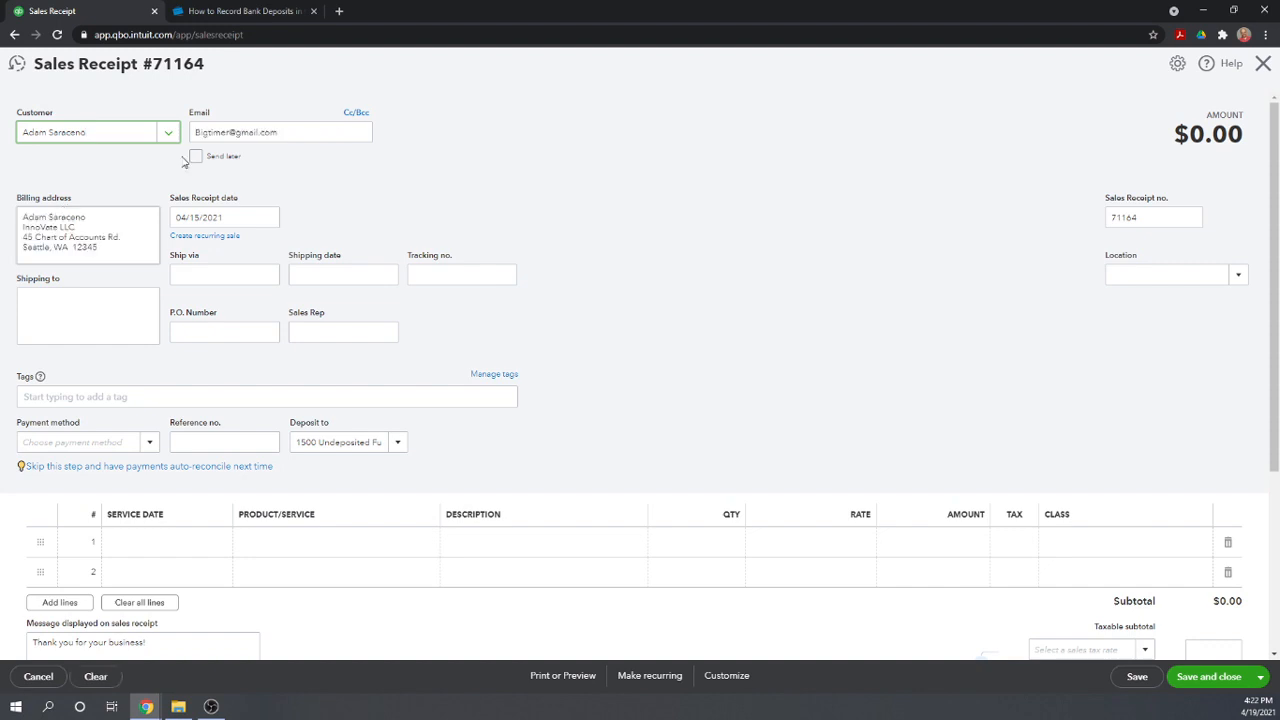
scroll(down, 3)
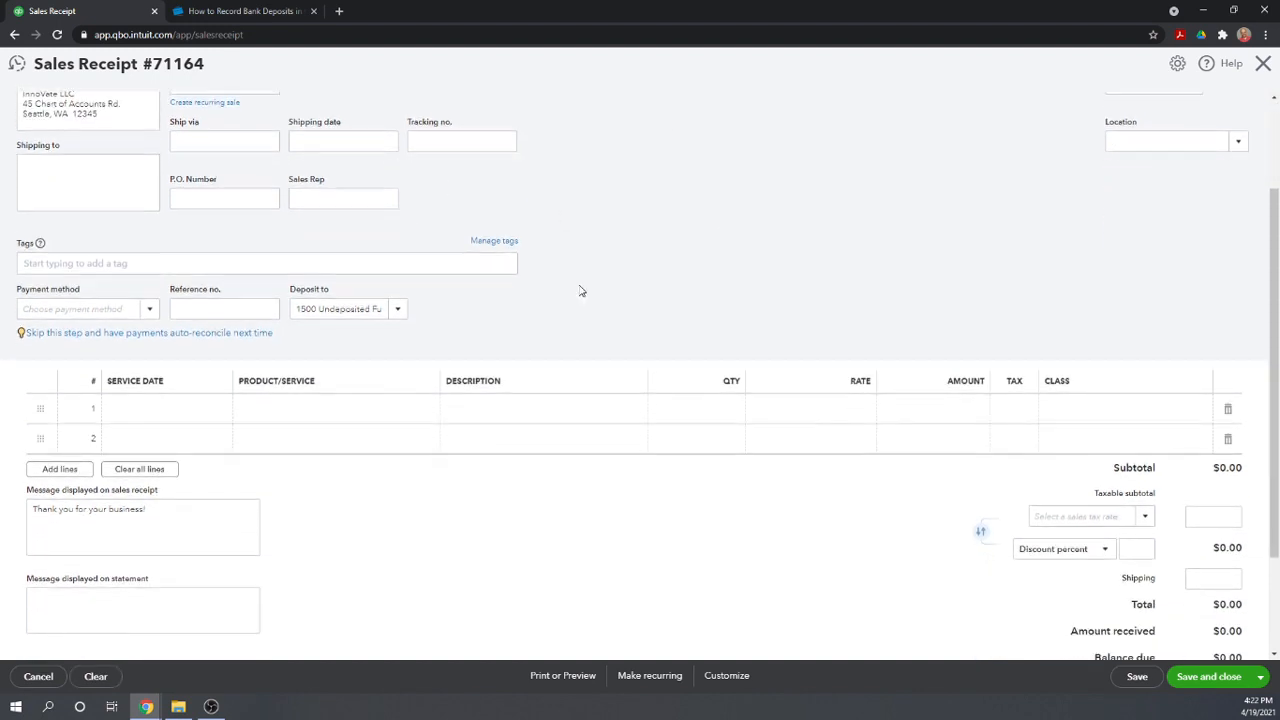
click(150, 308)
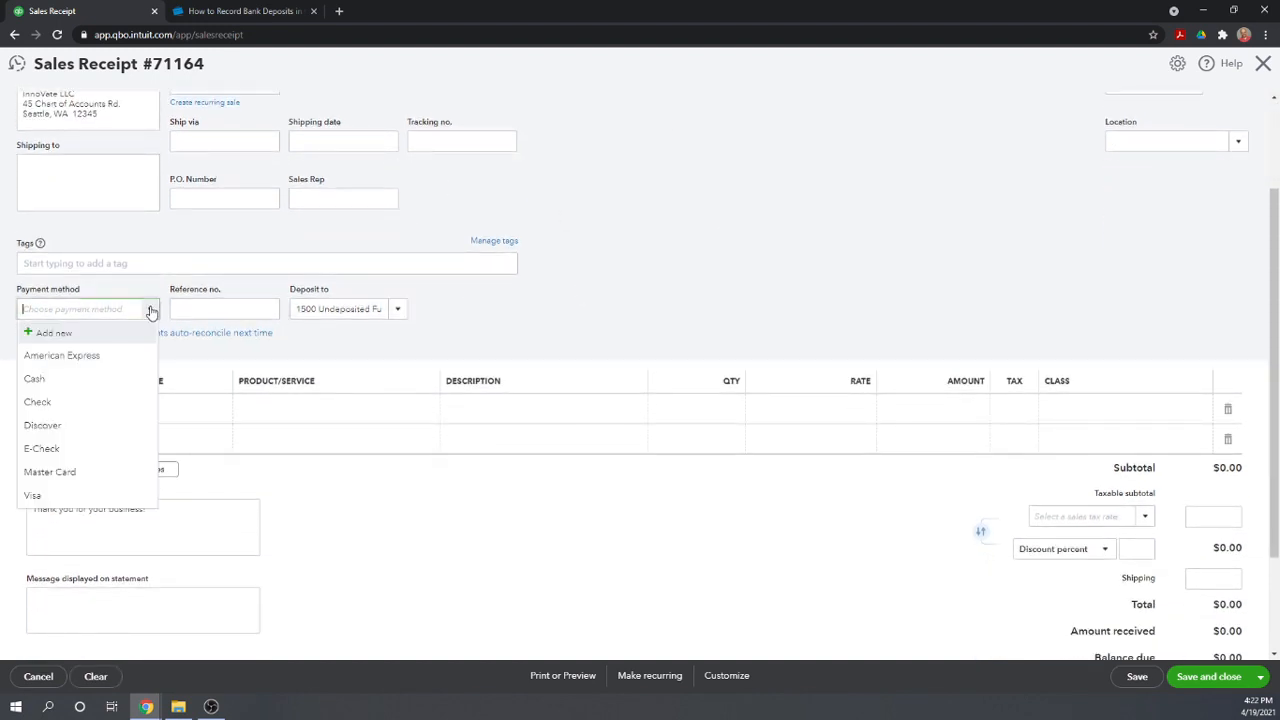
click(36, 400)
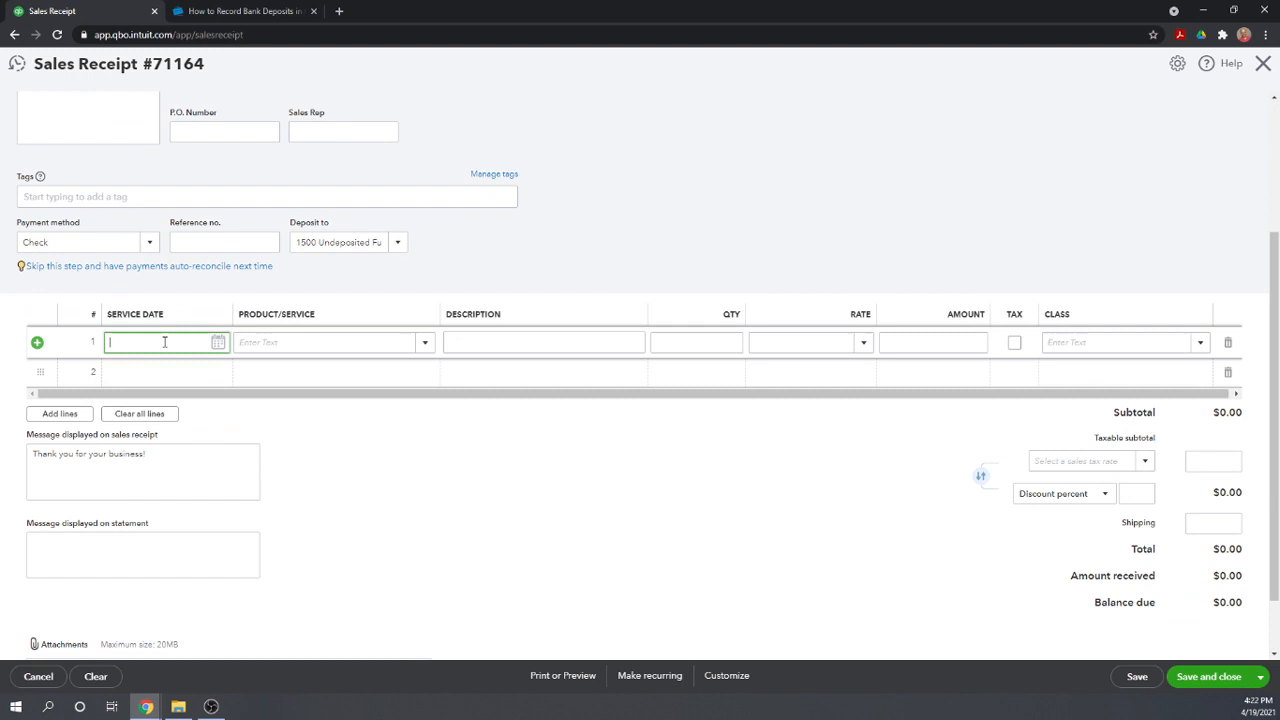
Add a dated Pink Bathroom Sink line for $100.00 to Undeposited Funds and save the receipt
click(216, 342)
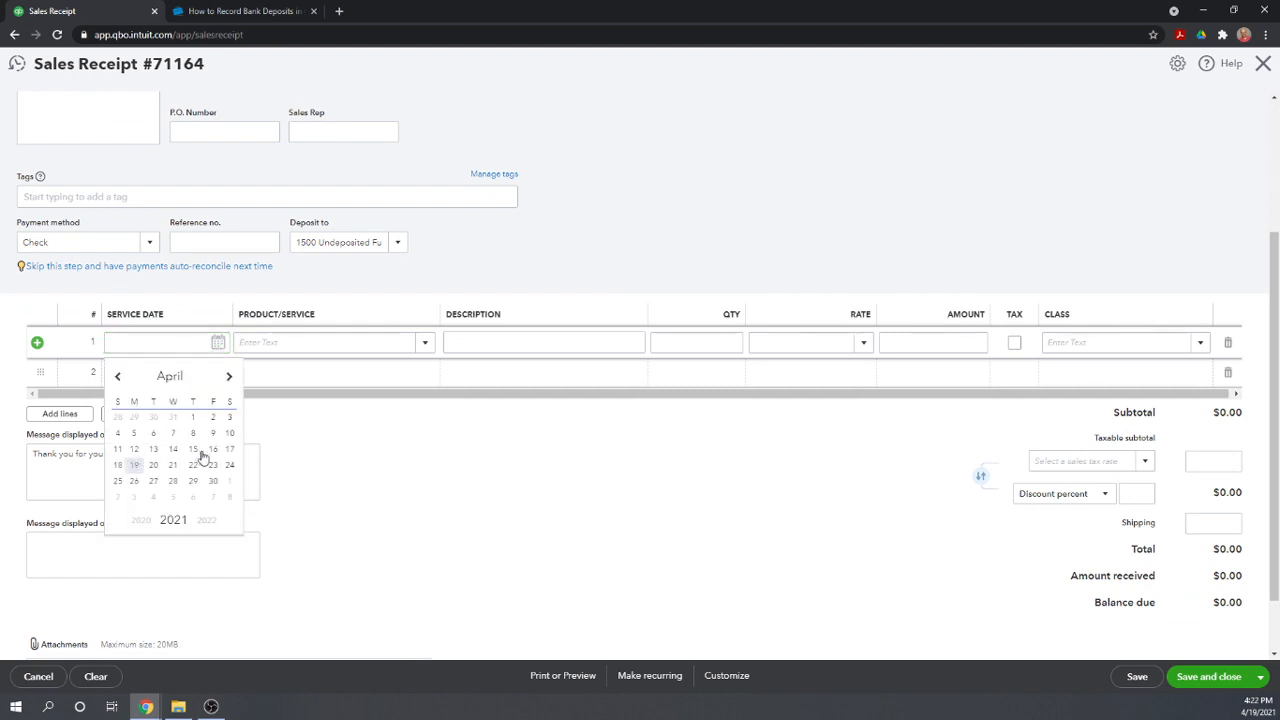
click(192, 448)
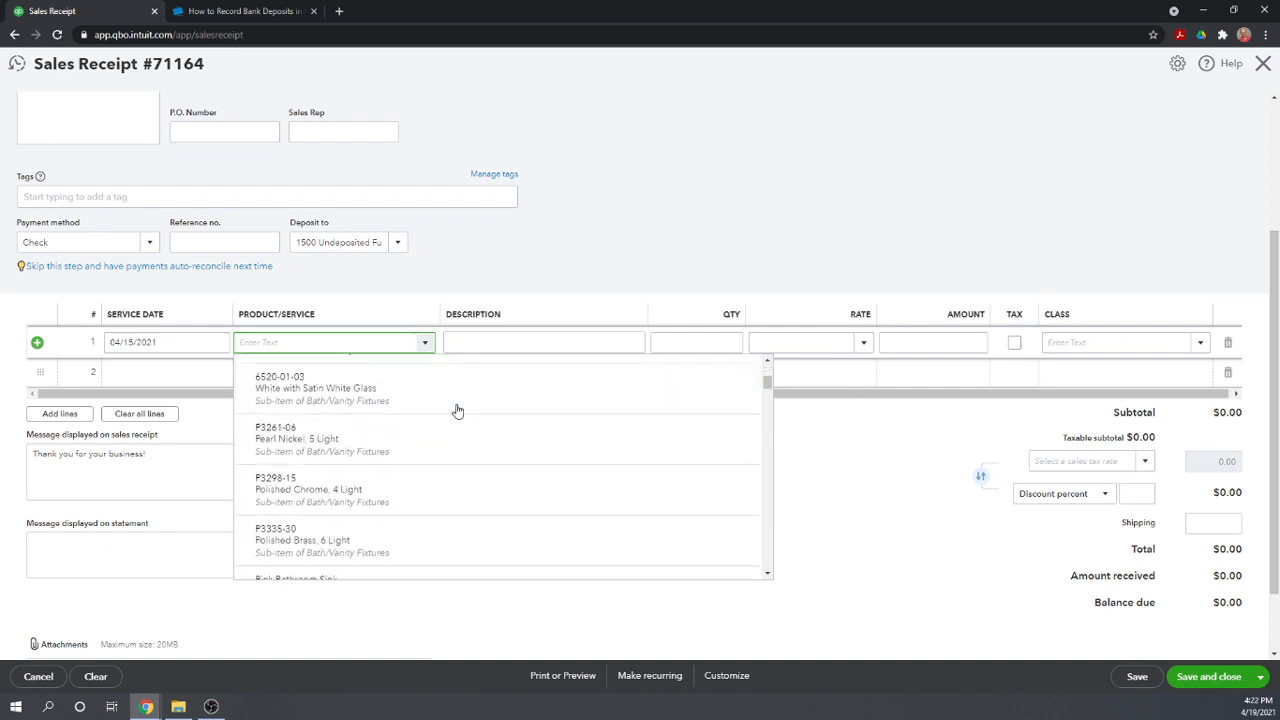
scroll(down, 3)
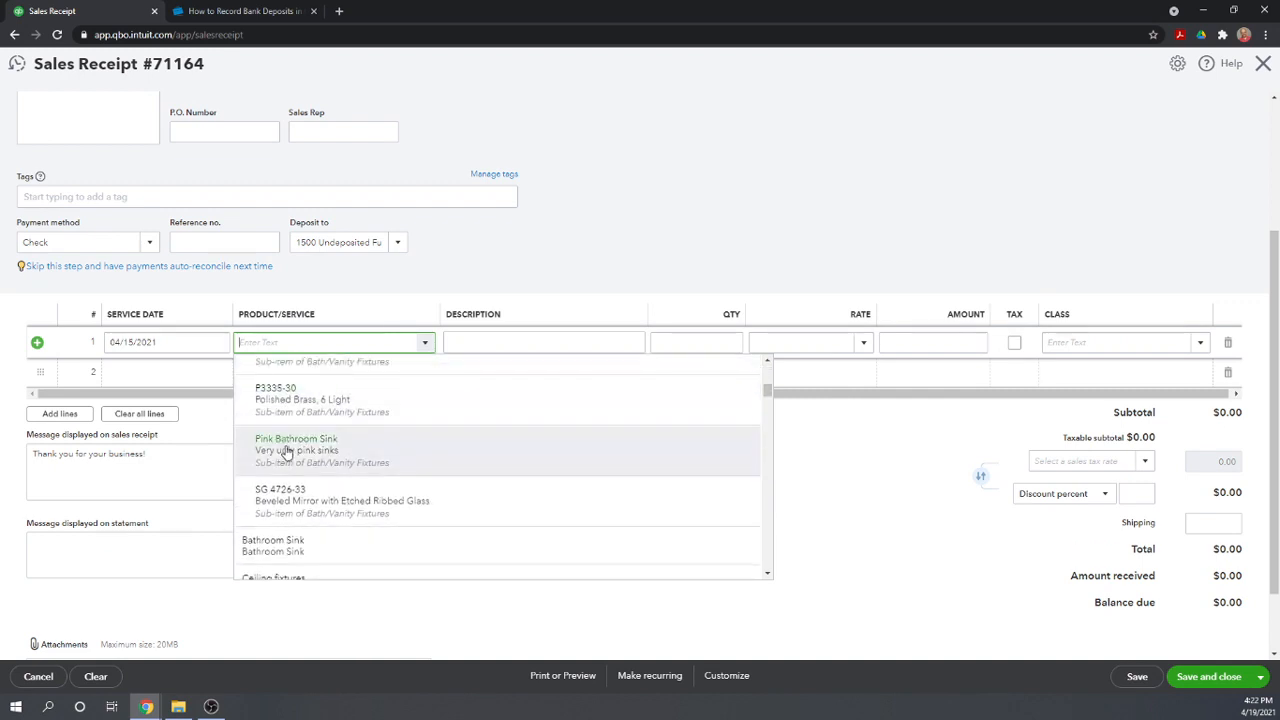
click(296, 444)
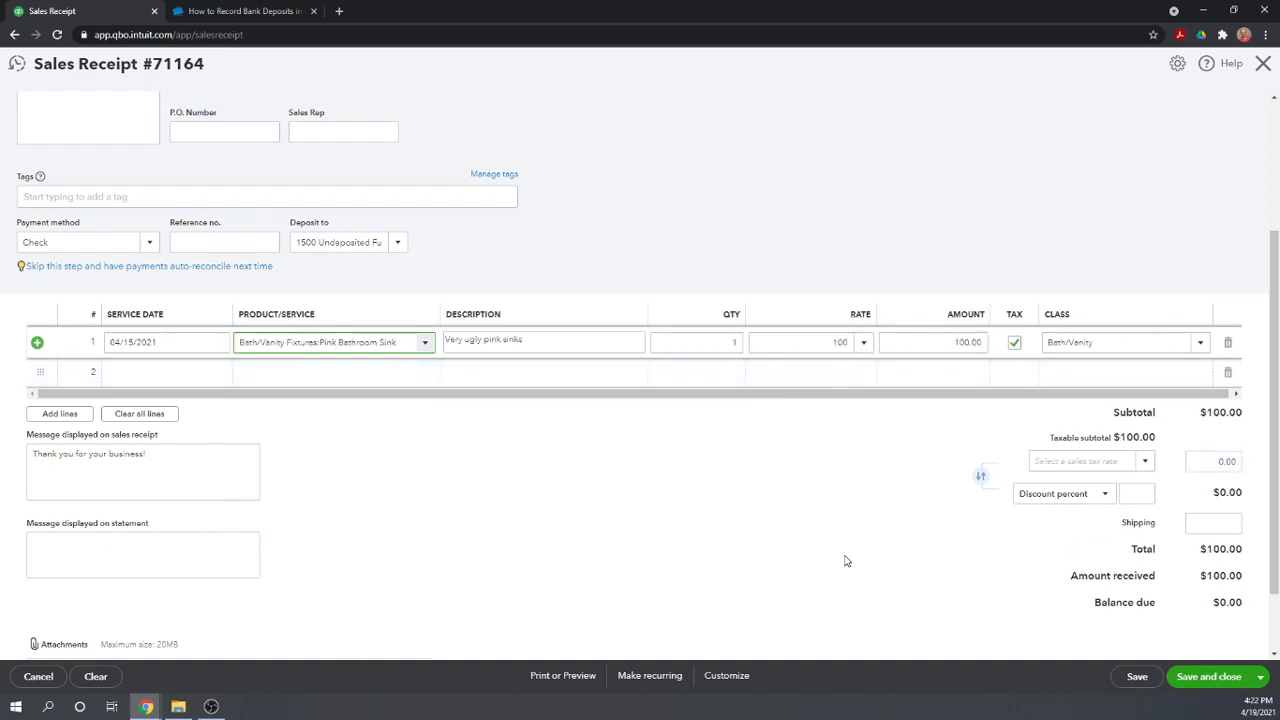
scroll(down, 3)
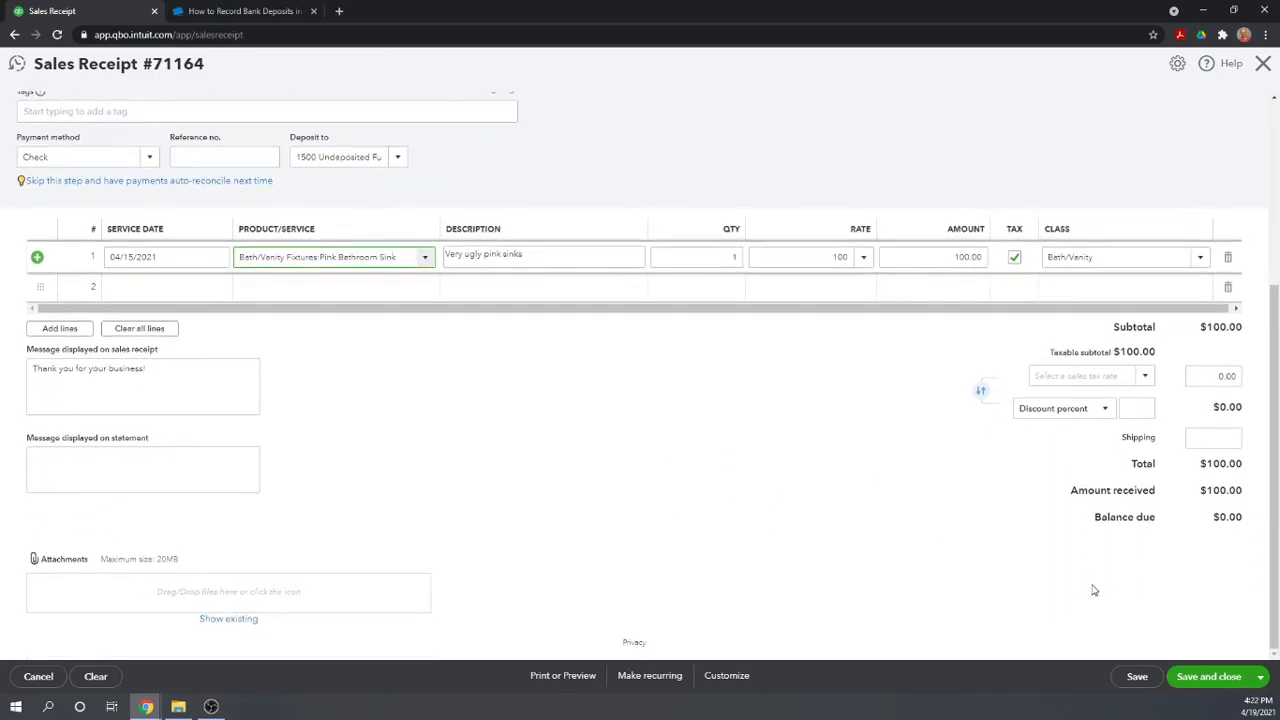
scroll(up, 3)
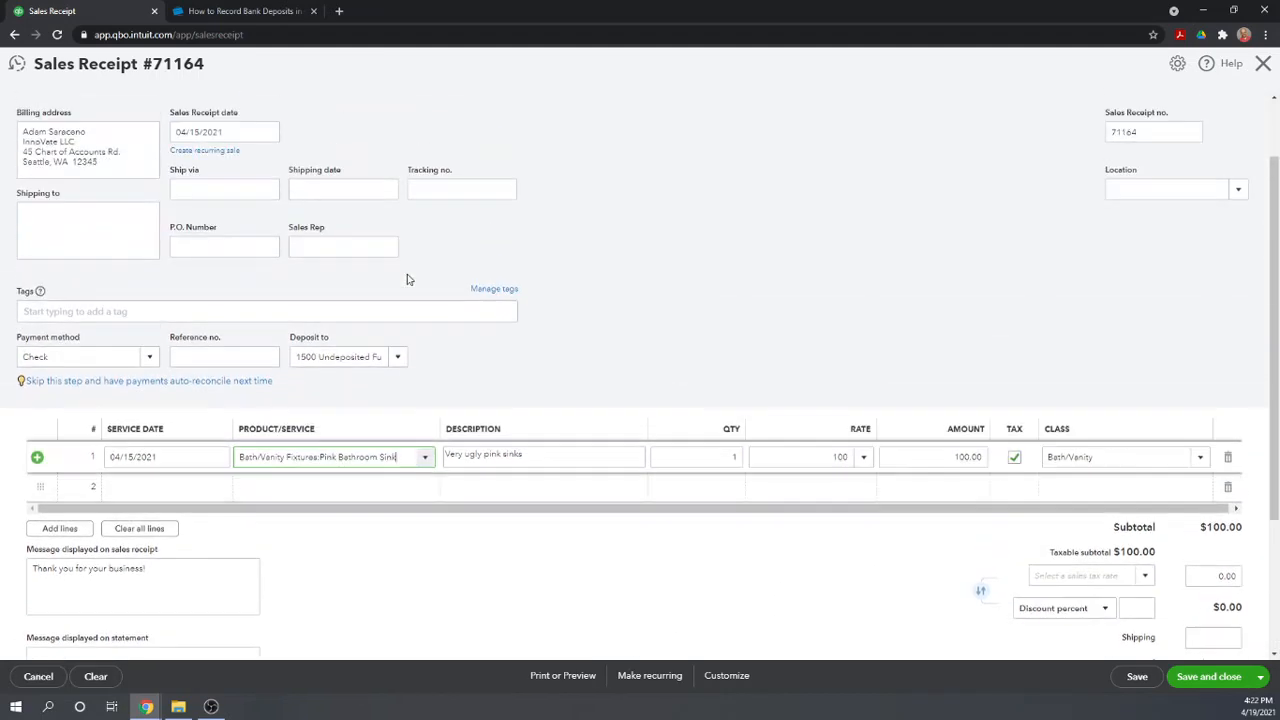
scroll(down, 3)
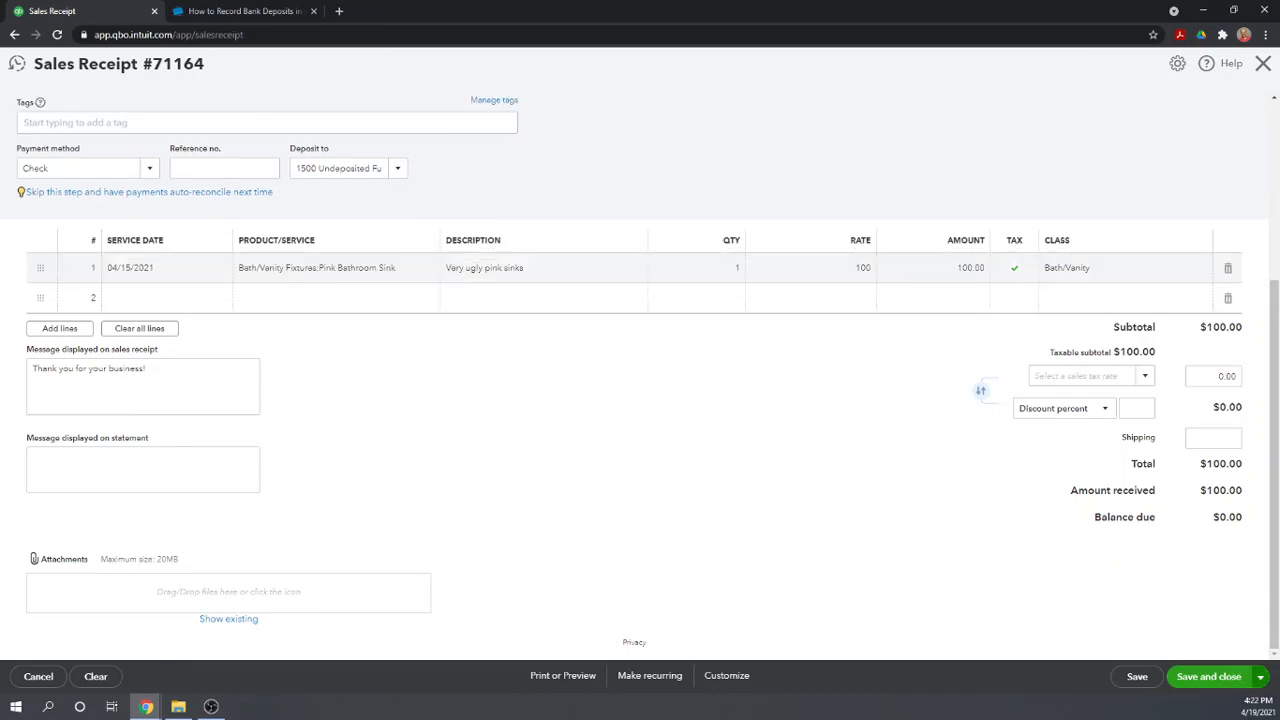
click(1208, 676)
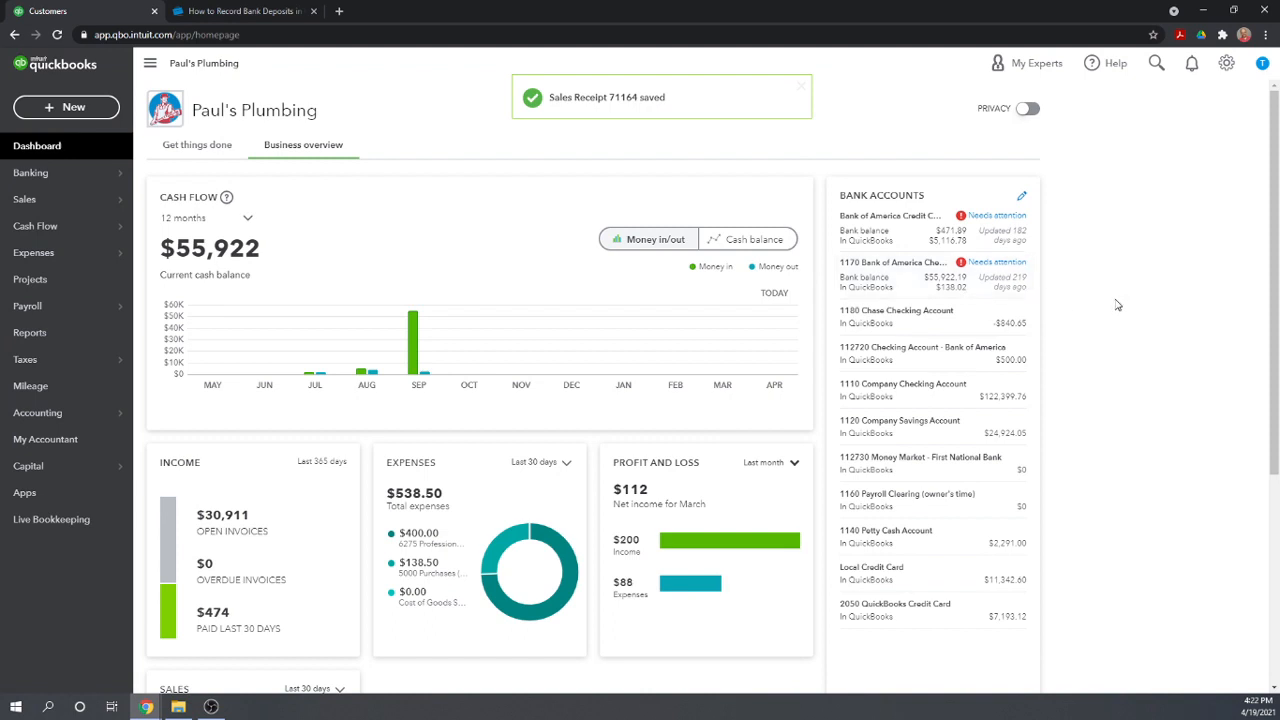
mouse_move(936, 278)
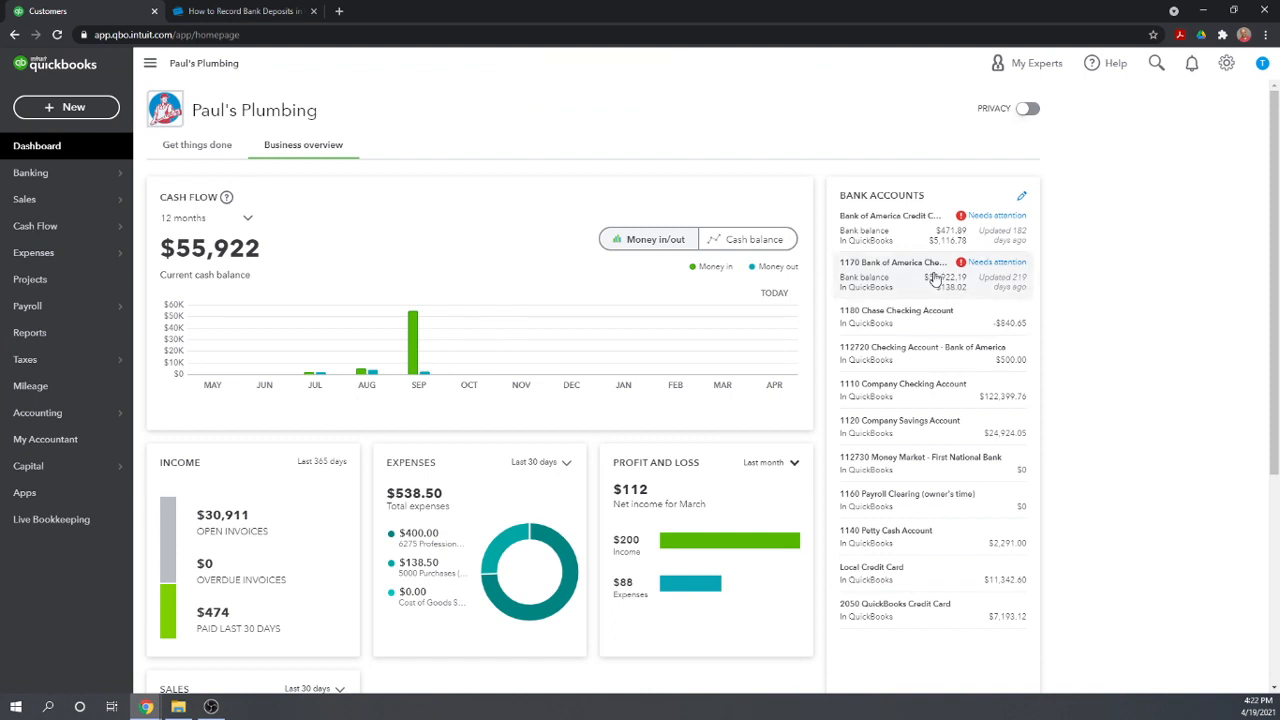
Start a new Bank Deposit from the + New menu
click(66, 108)
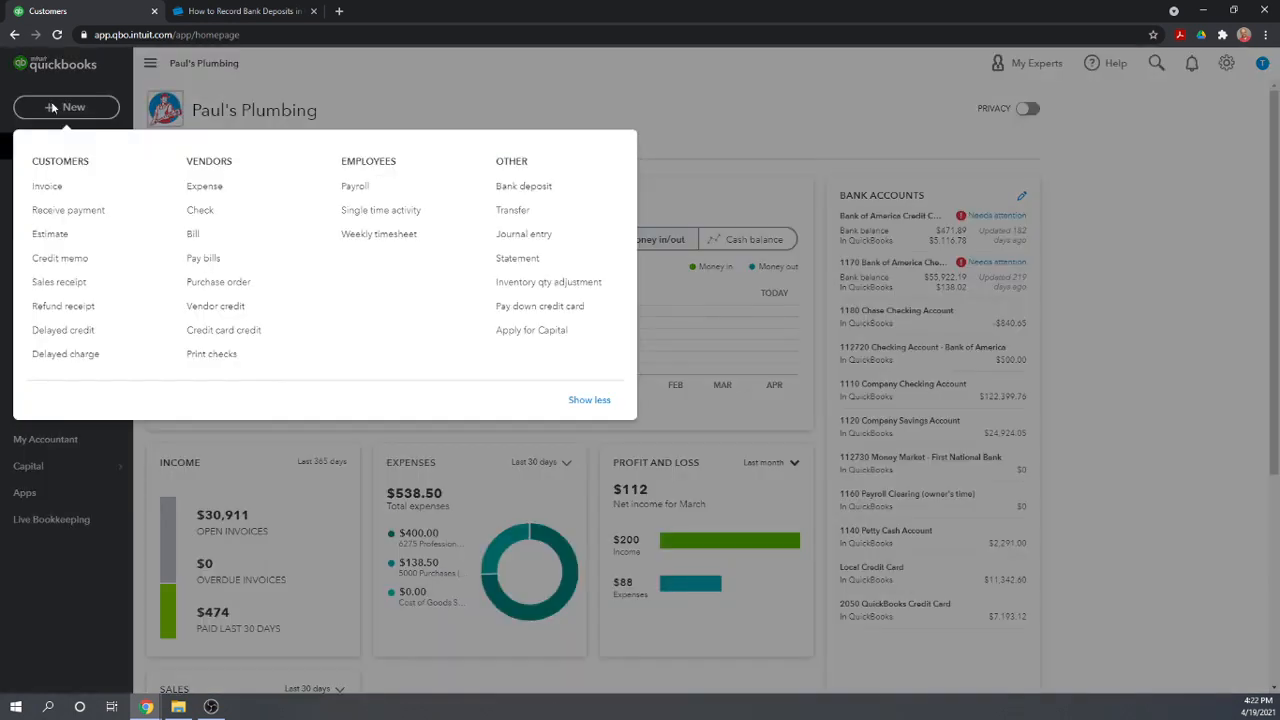
mouse_move(520, 176)
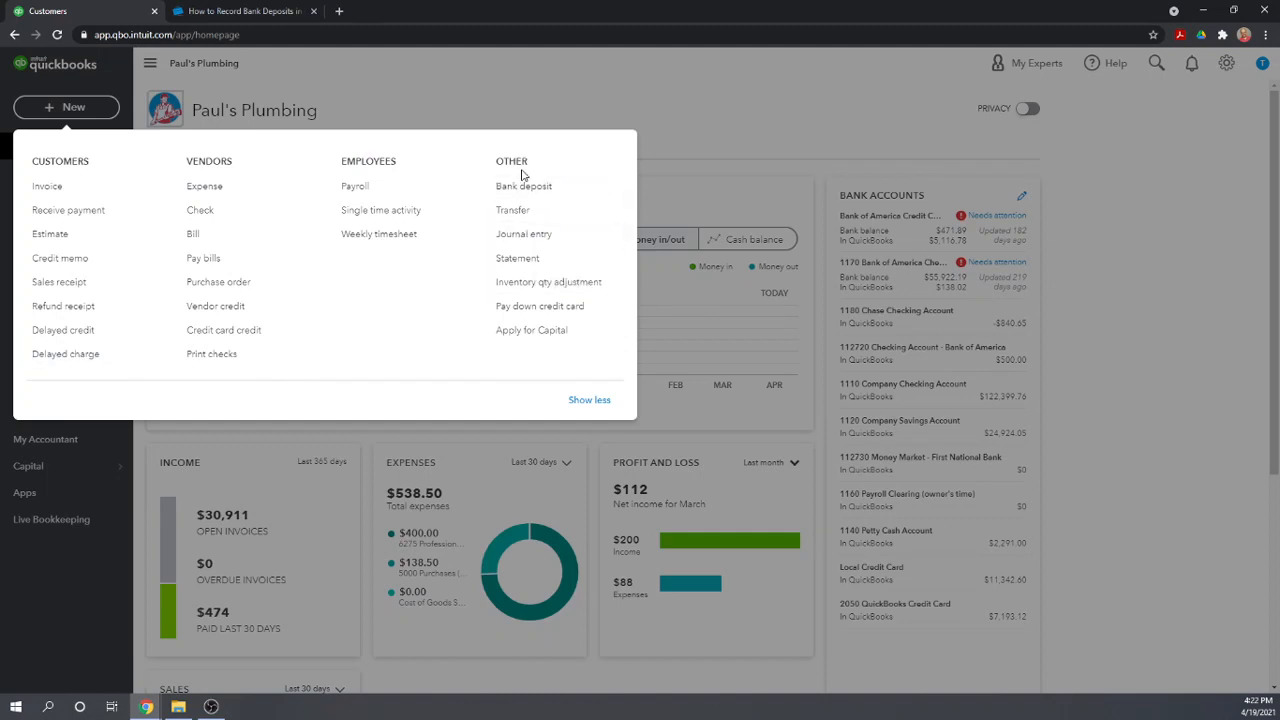
click(524, 186)
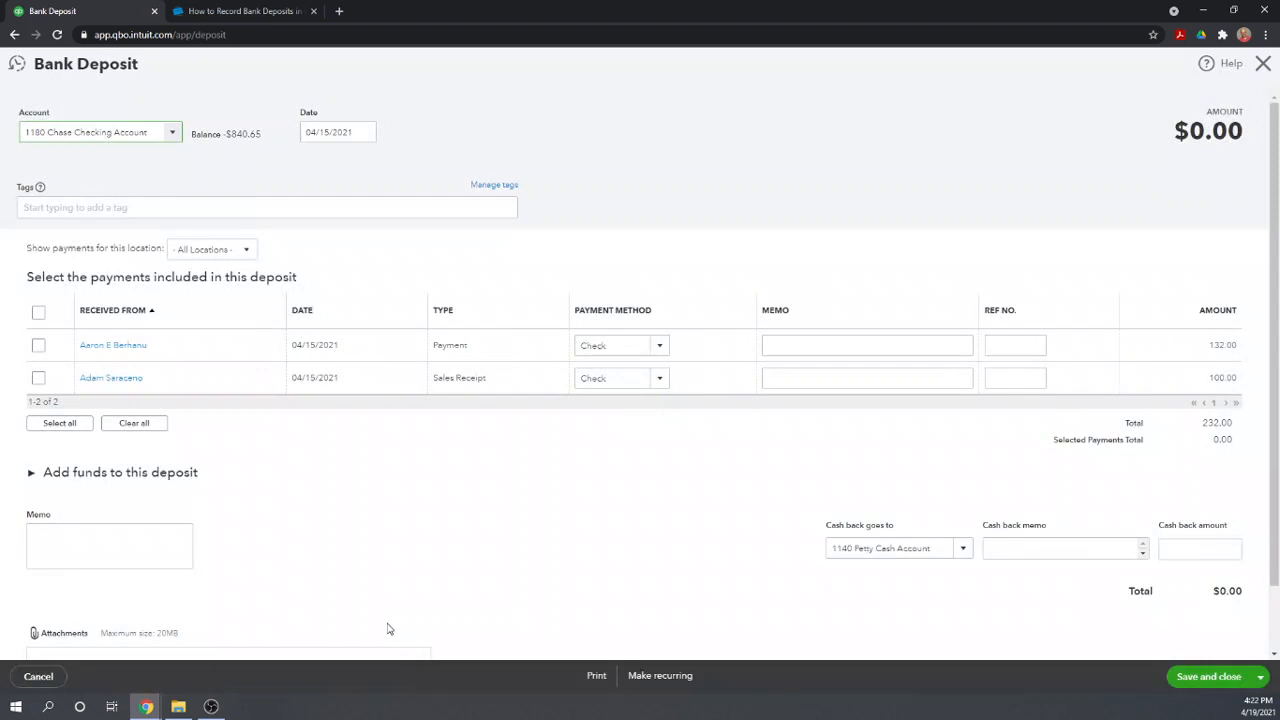
mouse_move(168, 380)
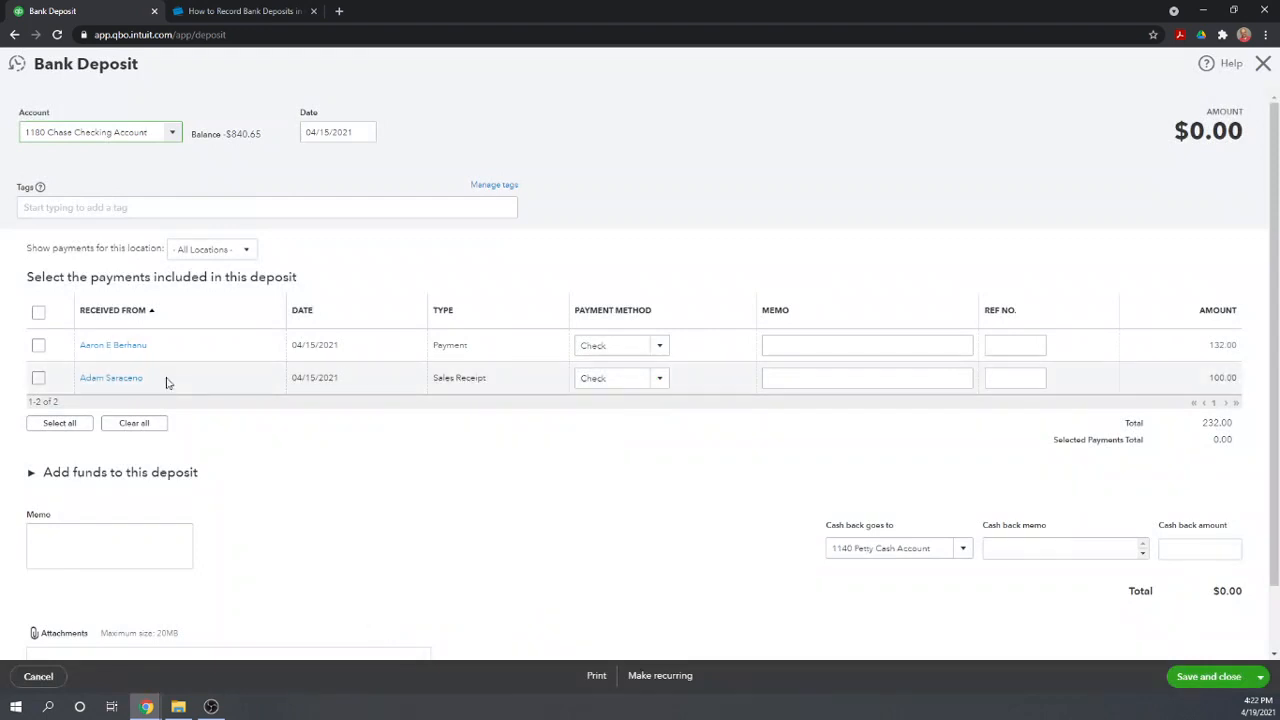
mouse_move(168, 320)
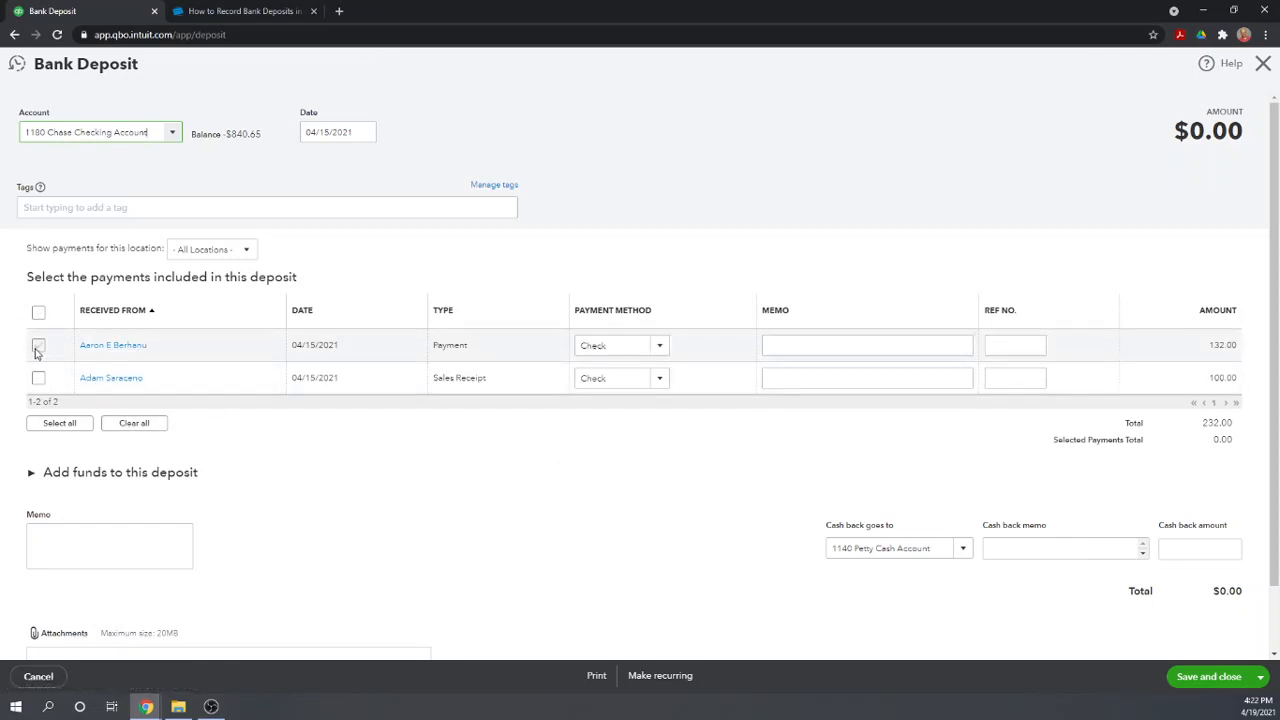
Include both check payments ($132.00 and $100.00) in the Chase Checking deposit, totalling $232.00
click(38, 312)
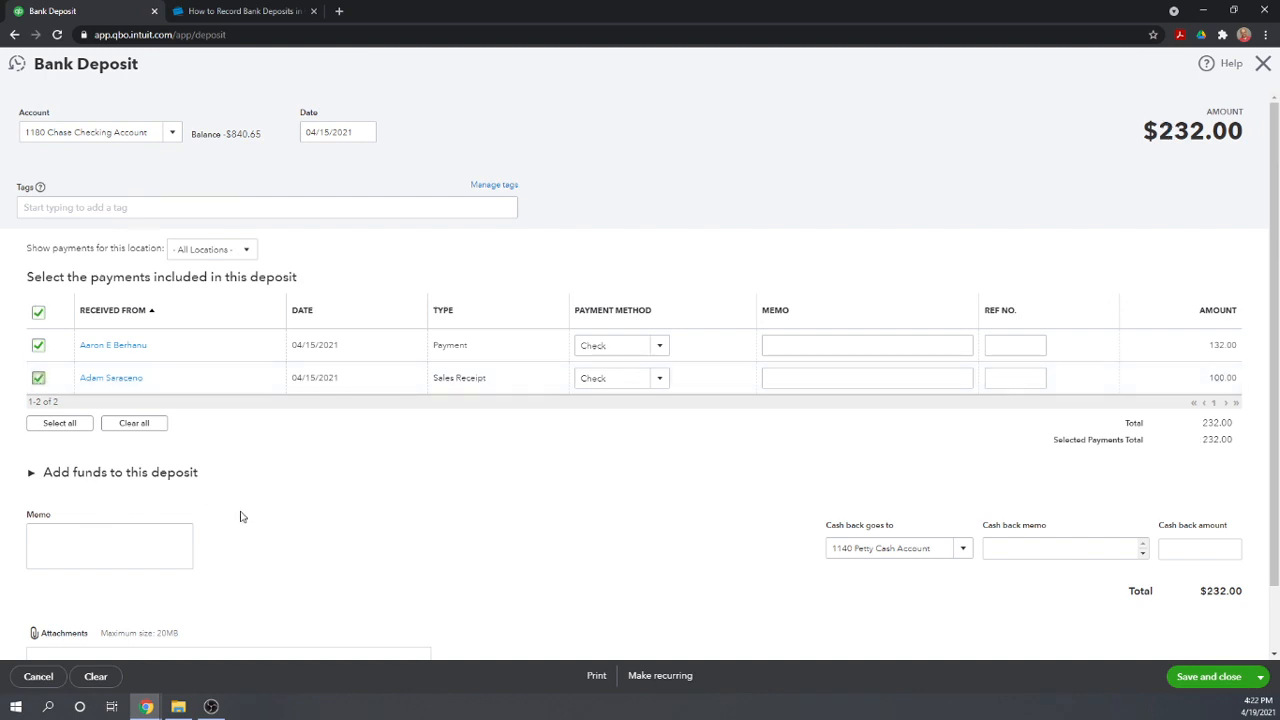
mouse_move(294, 526)
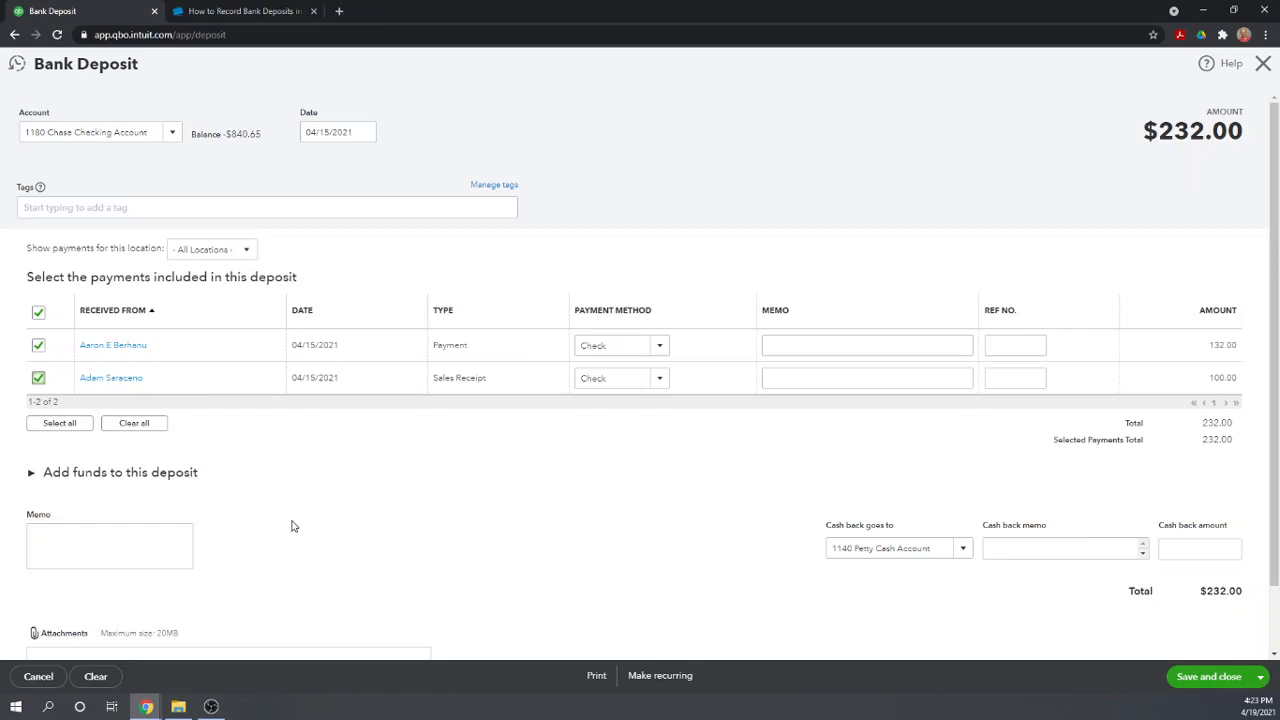
mouse_move(432, 496)
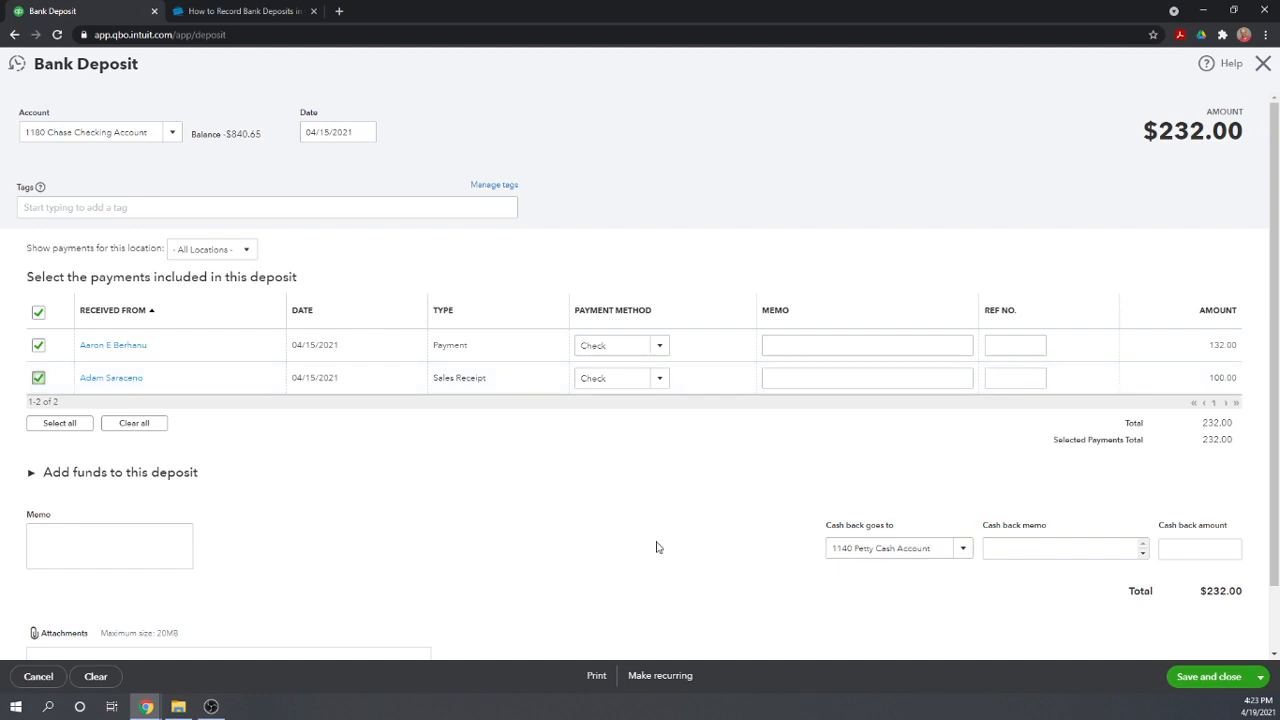
mouse_move(650, 546)
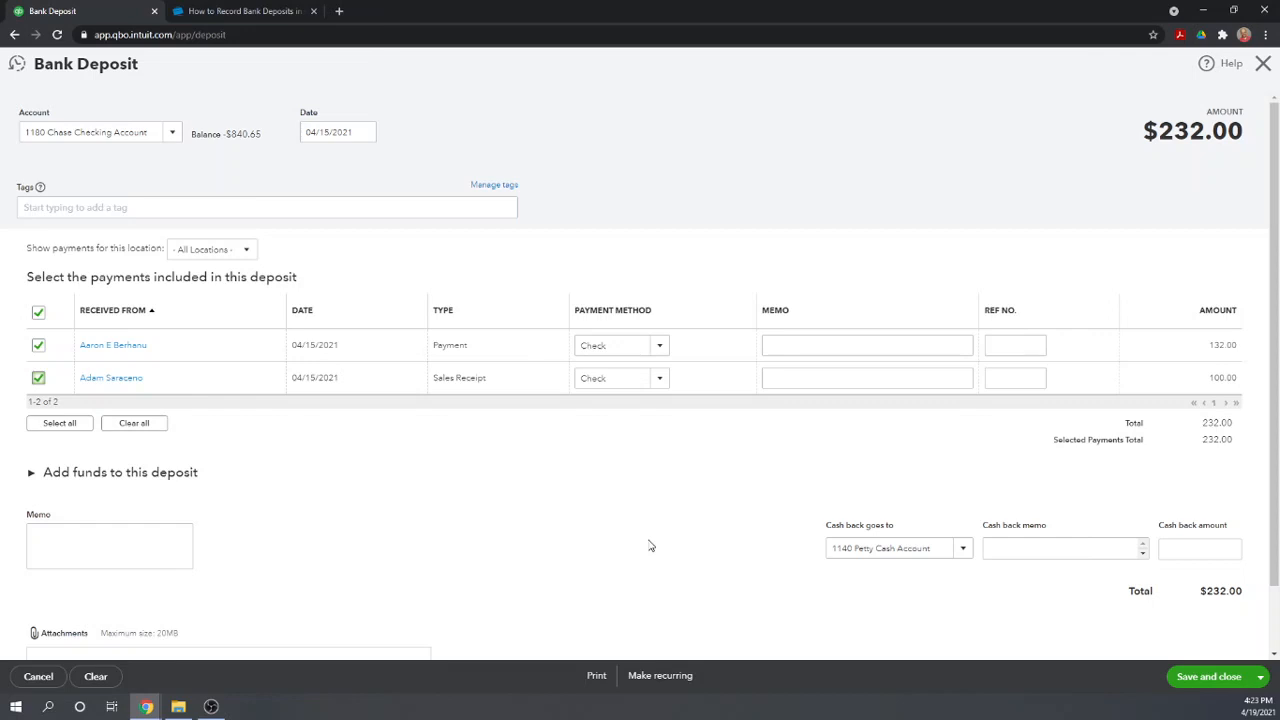
mouse_move(1036, 300)
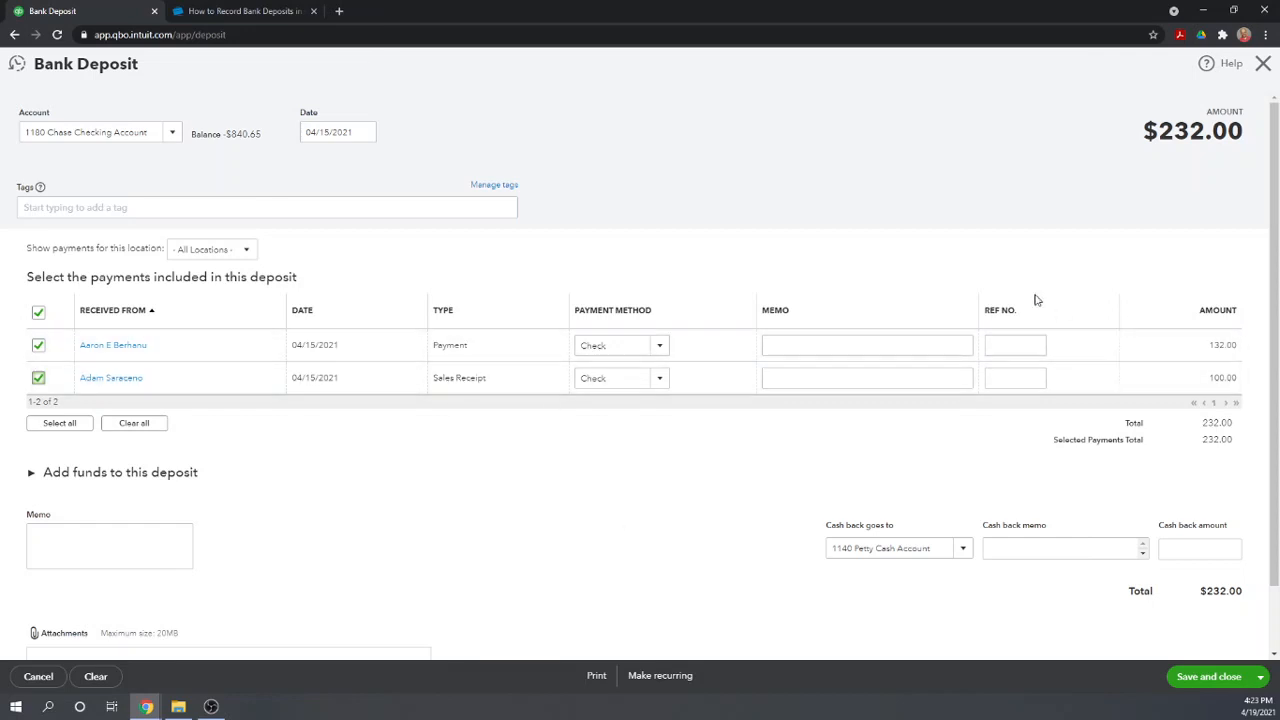
mouse_move(920, 312)
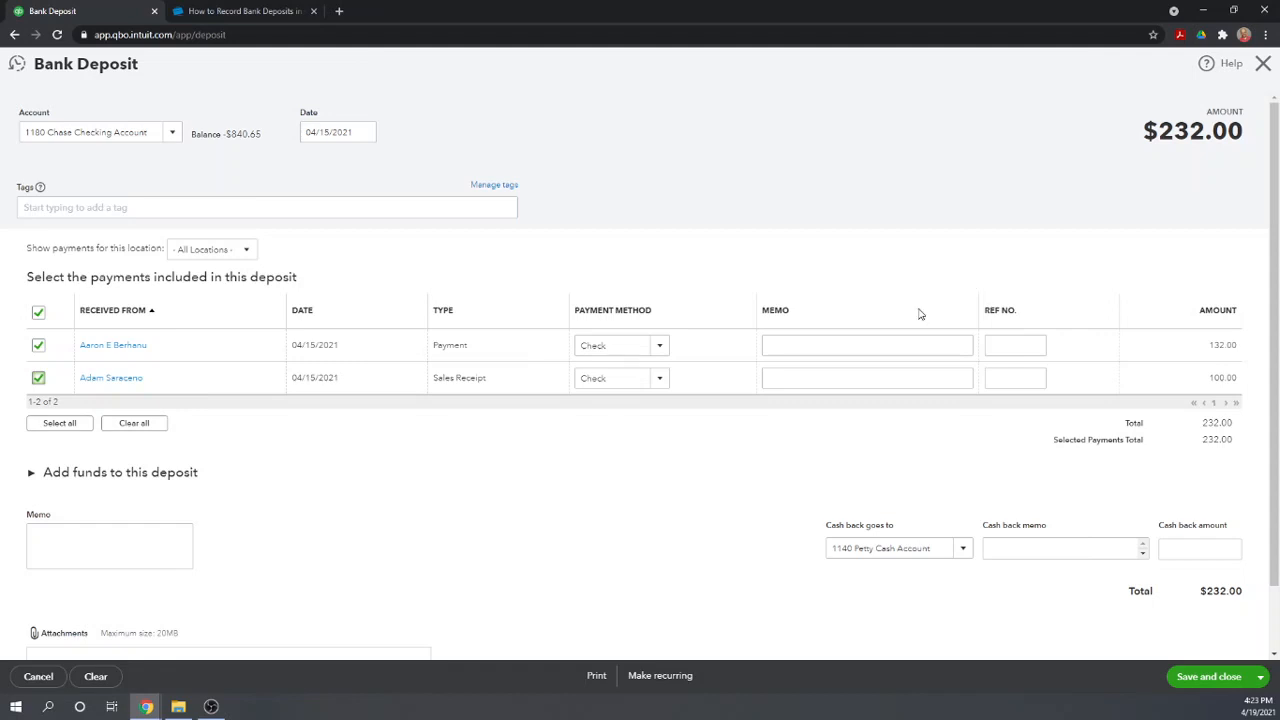
scroll(down, 3)
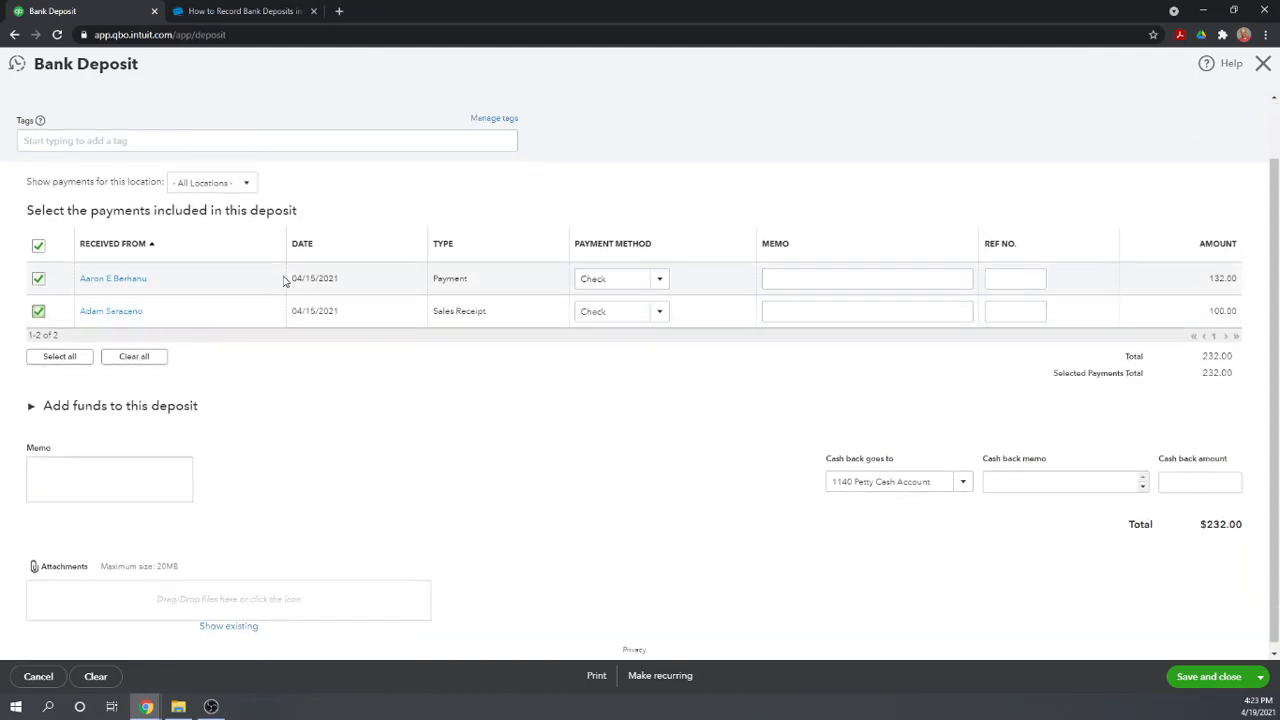
mouse_move(376, 472)
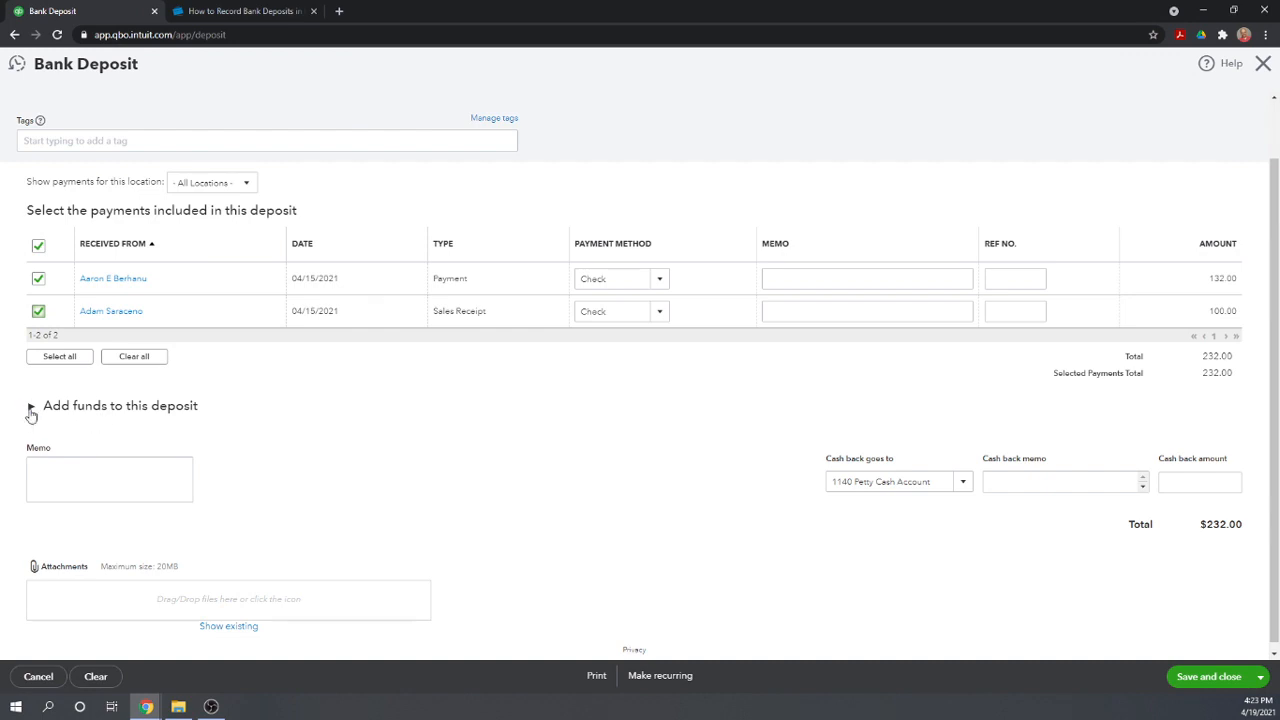
Expand the Add funds to this deposit table without adding any extra funds
click(32, 404)
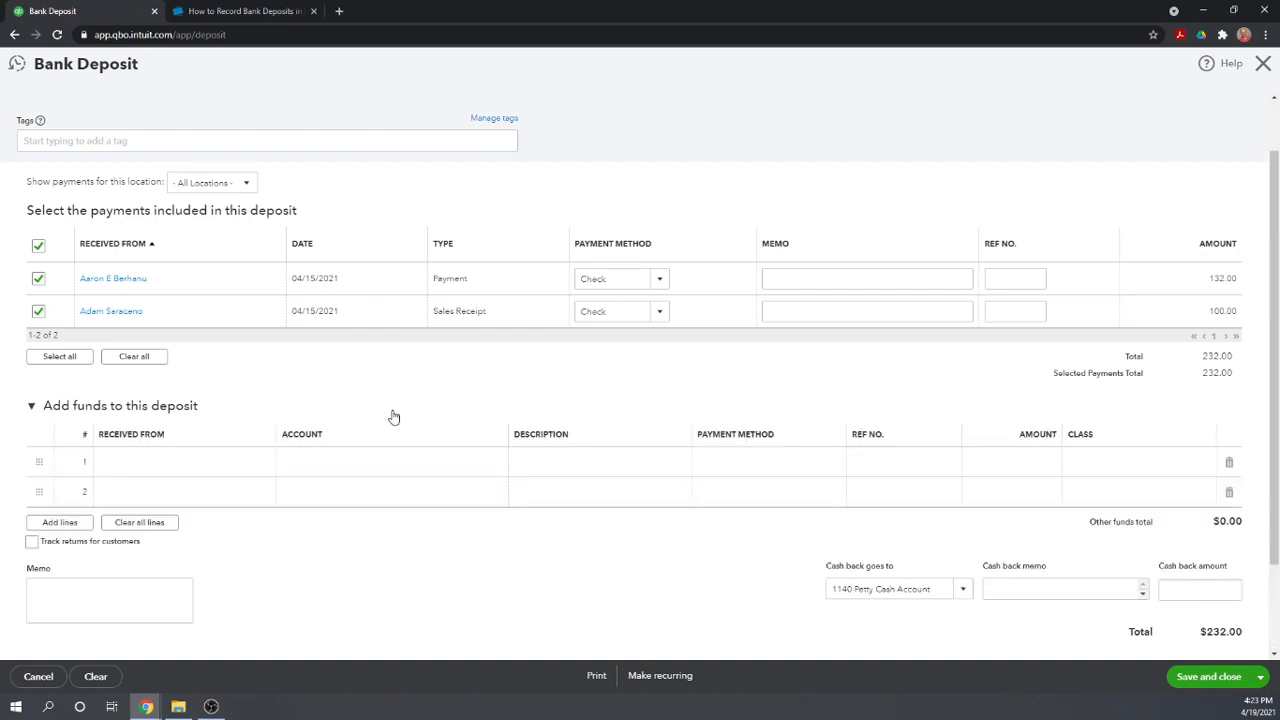
mouse_move(308, 404)
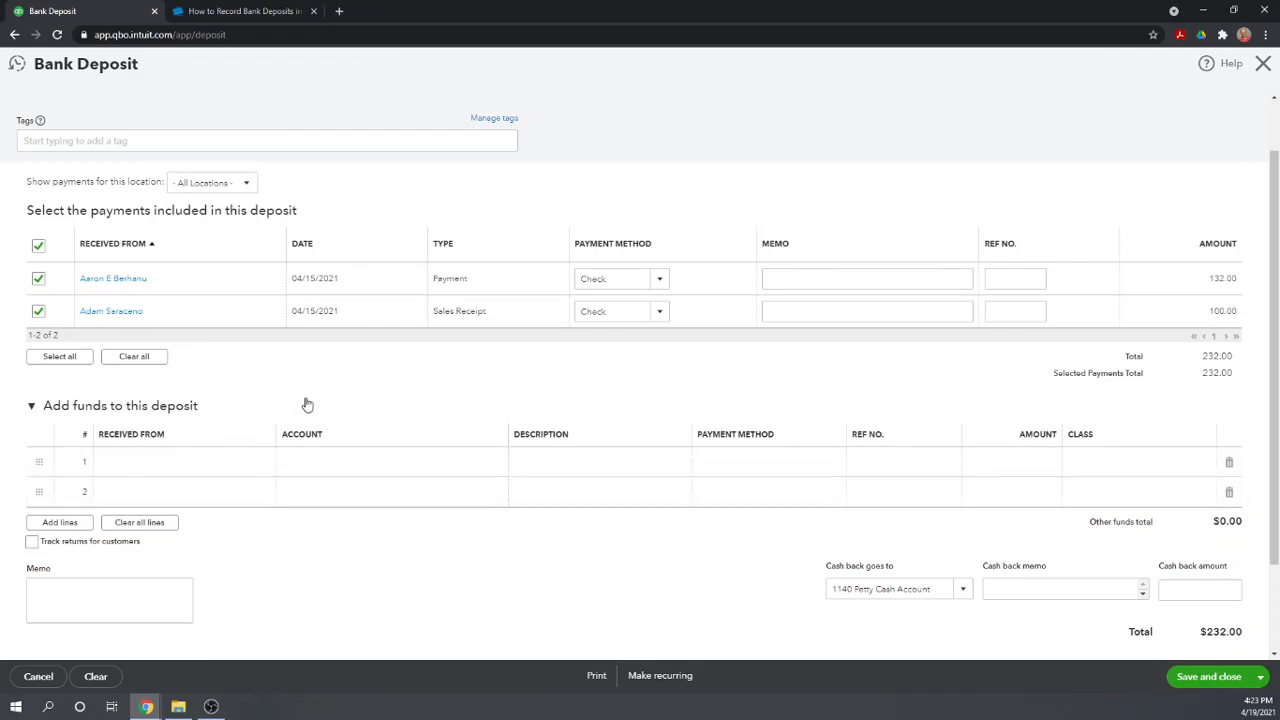
mouse_move(200, 458)
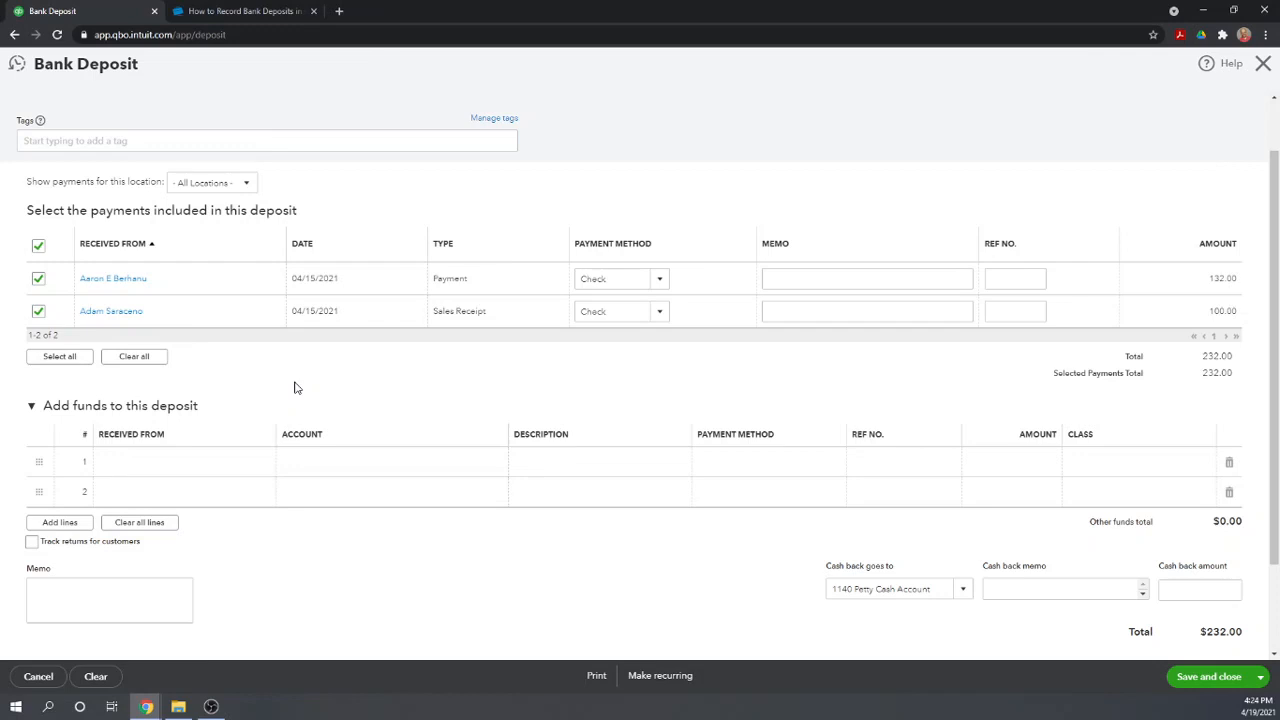
mouse_move(332, 470)
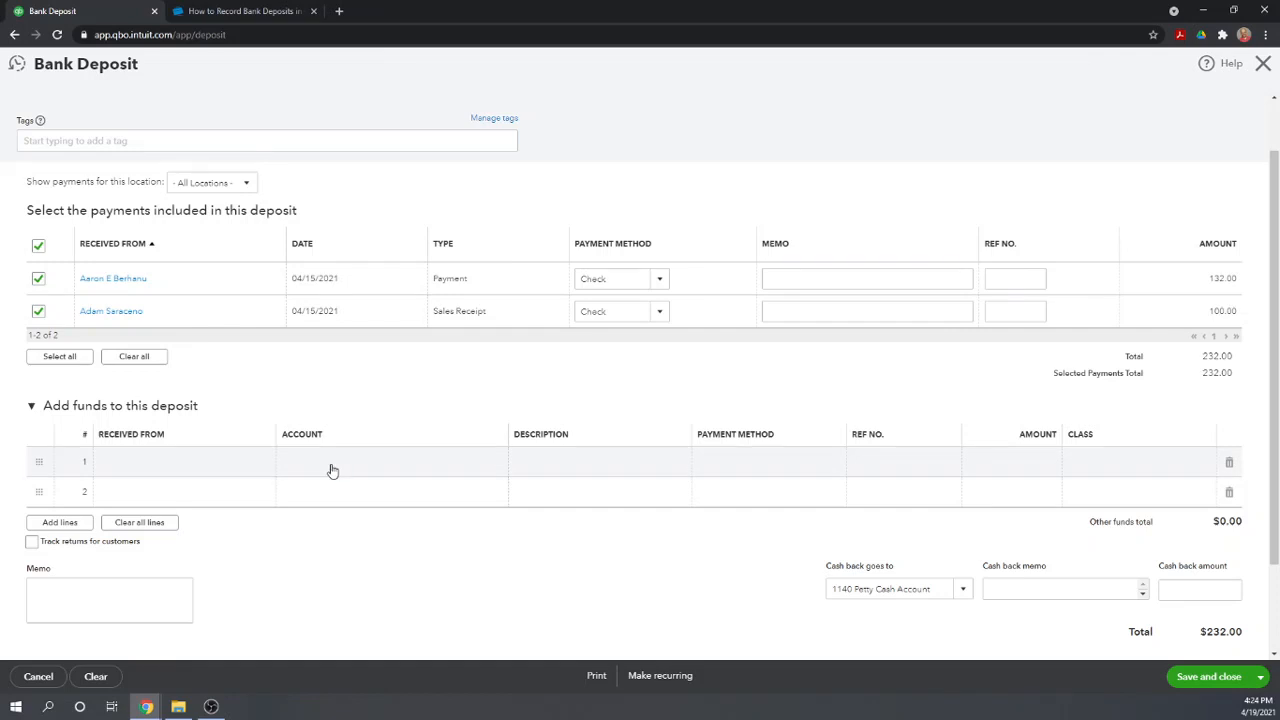
mouse_move(232, 480)
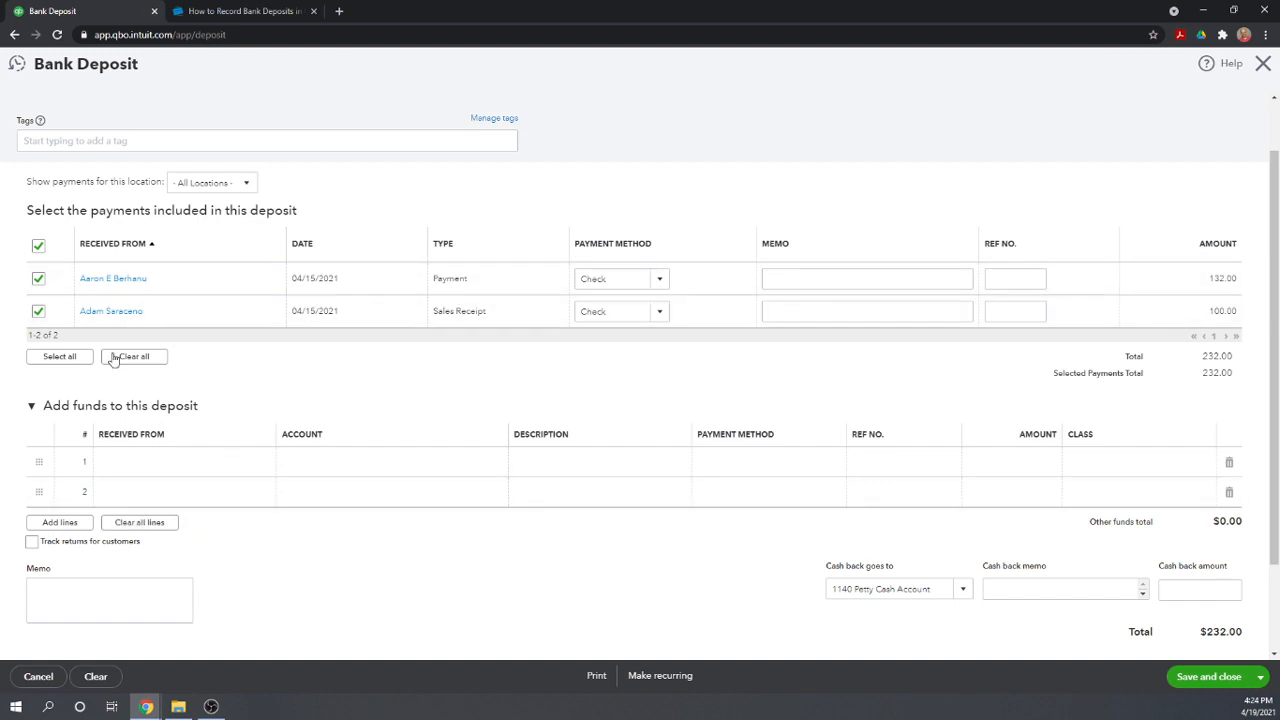
mouse_move(604, 630)
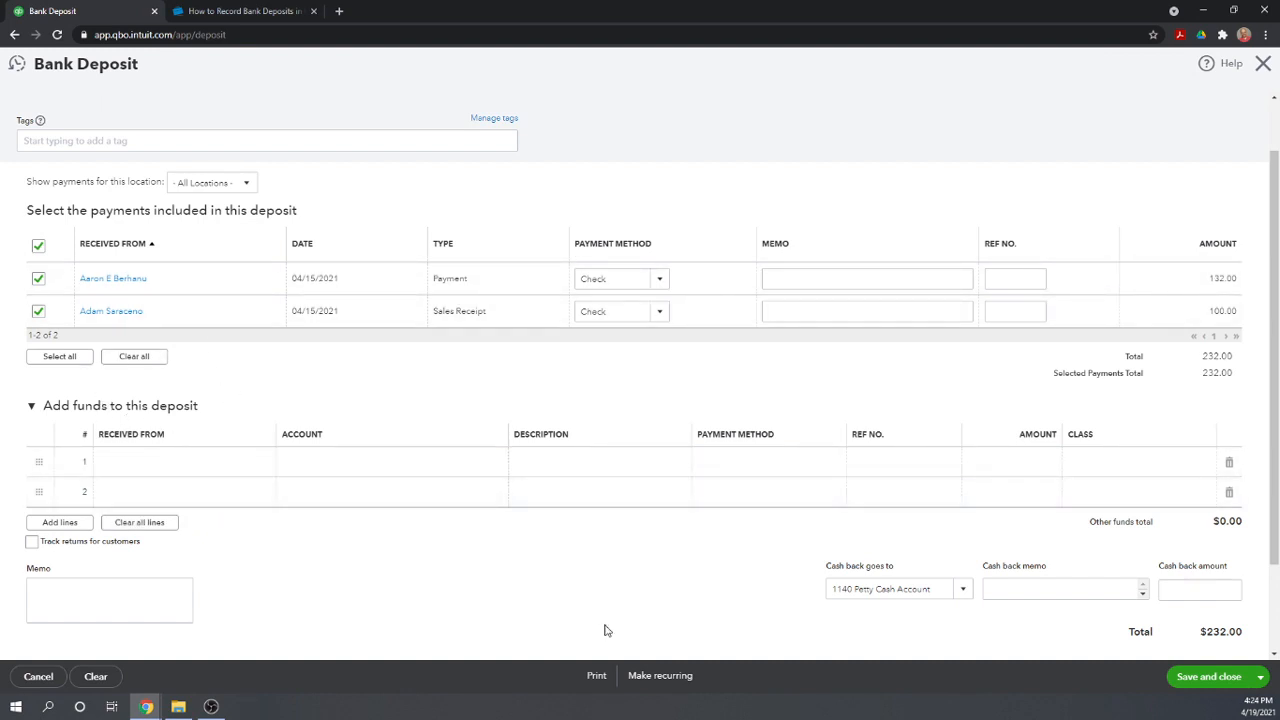
mouse_move(472, 428)
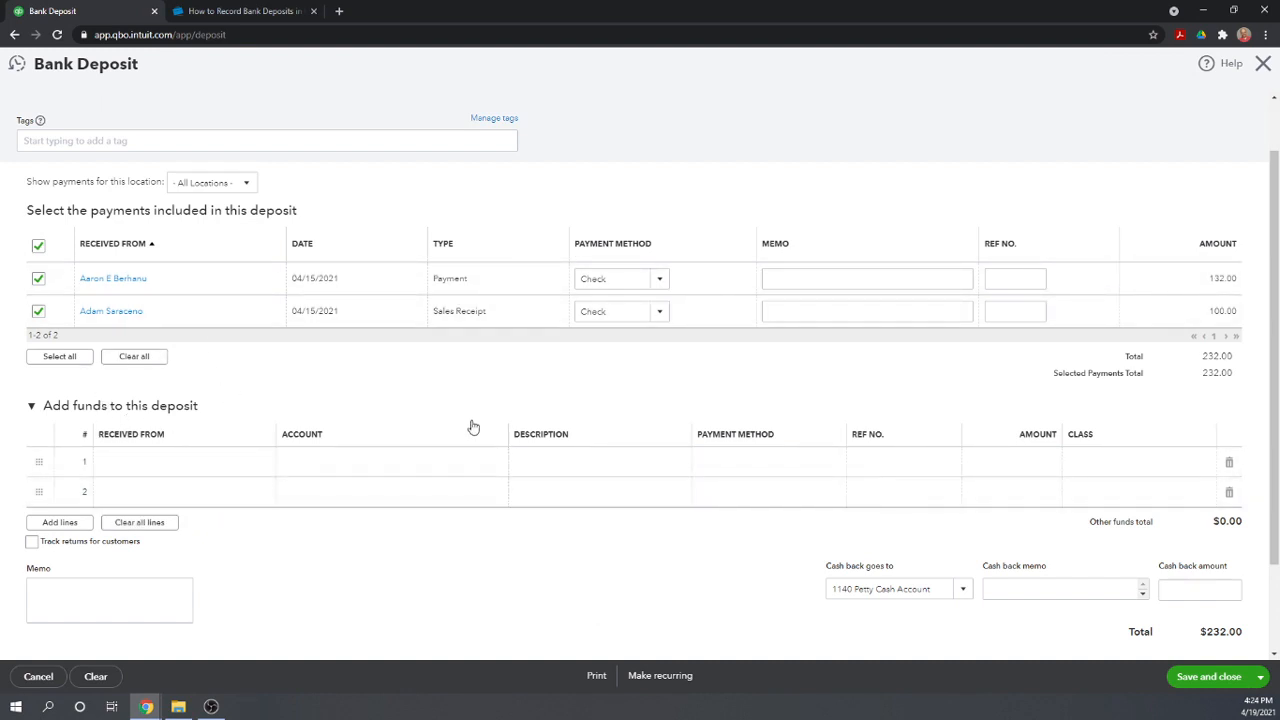
mouse_move(462, 416)
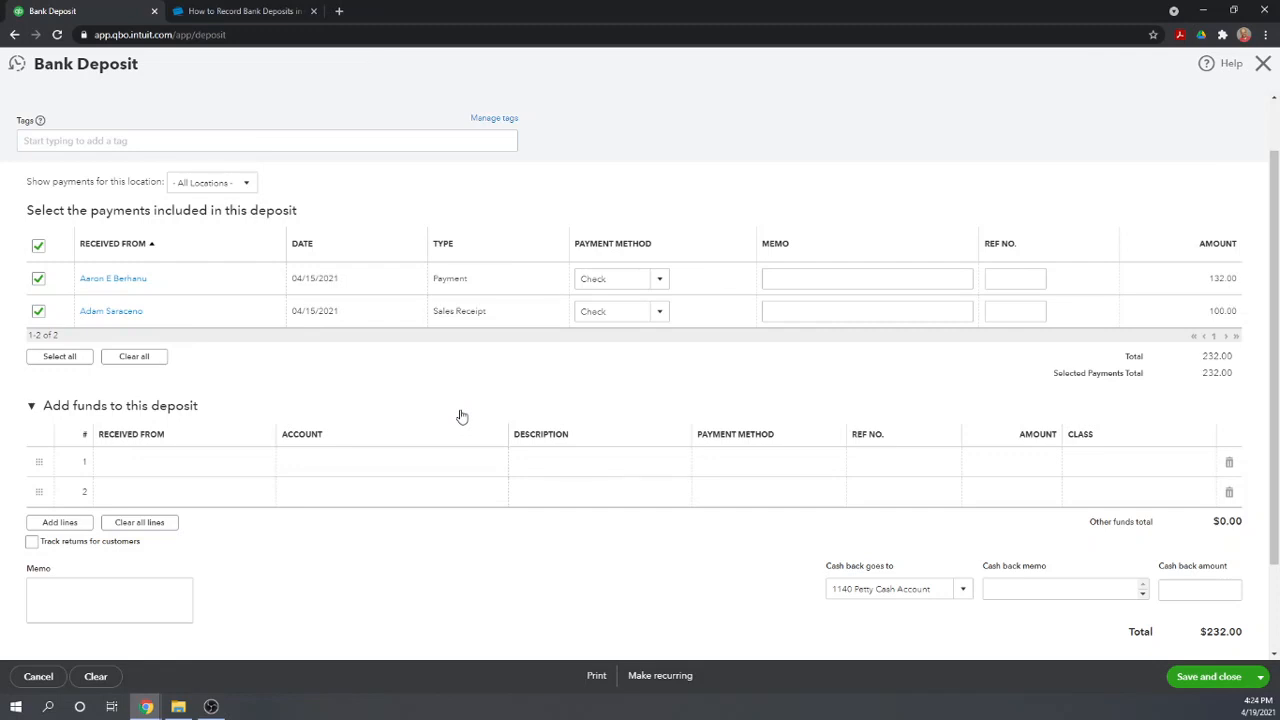
mouse_move(34, 416)
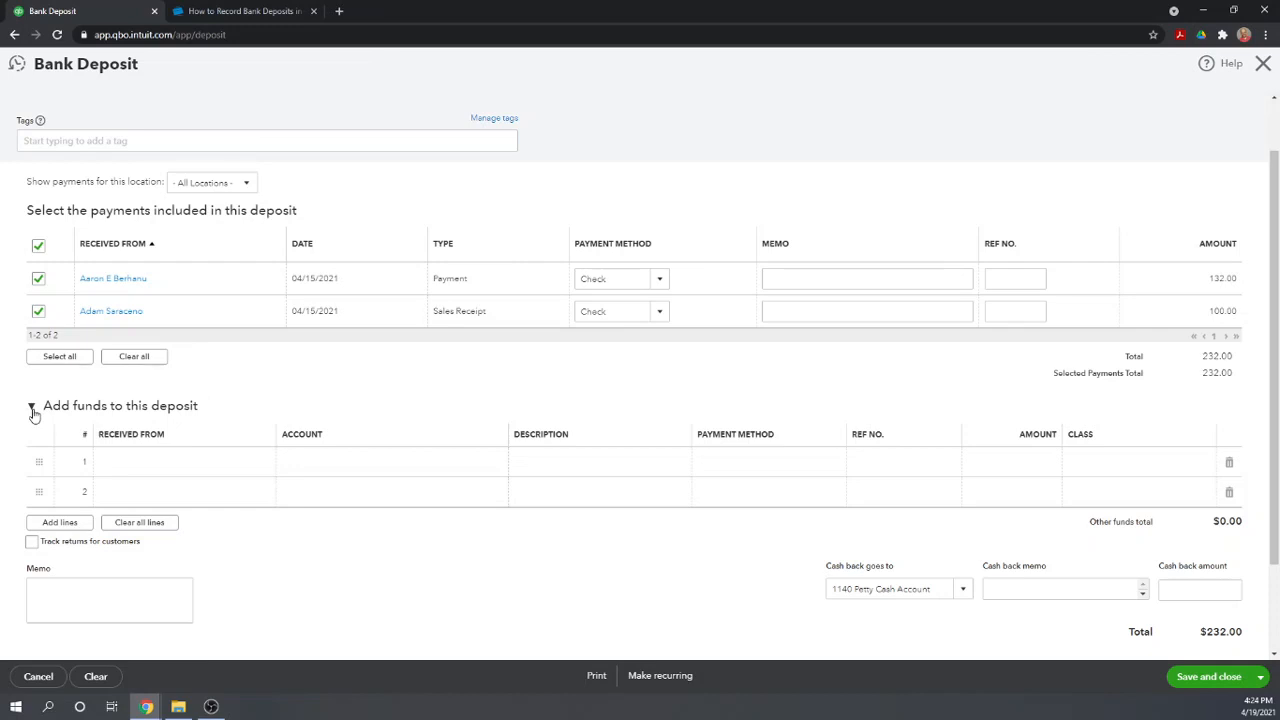
Collapse the Add funds to this deposit table, keeping the $232.00 total
click(32, 404)
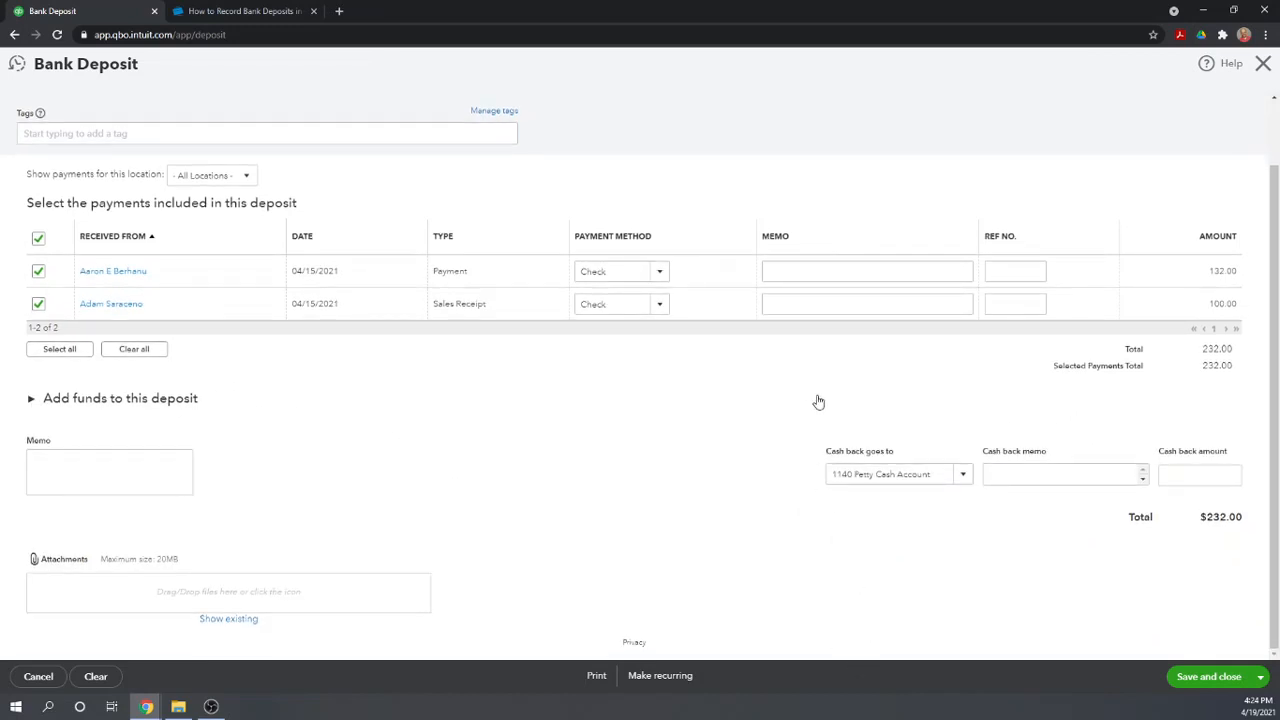
mouse_move(1008, 574)
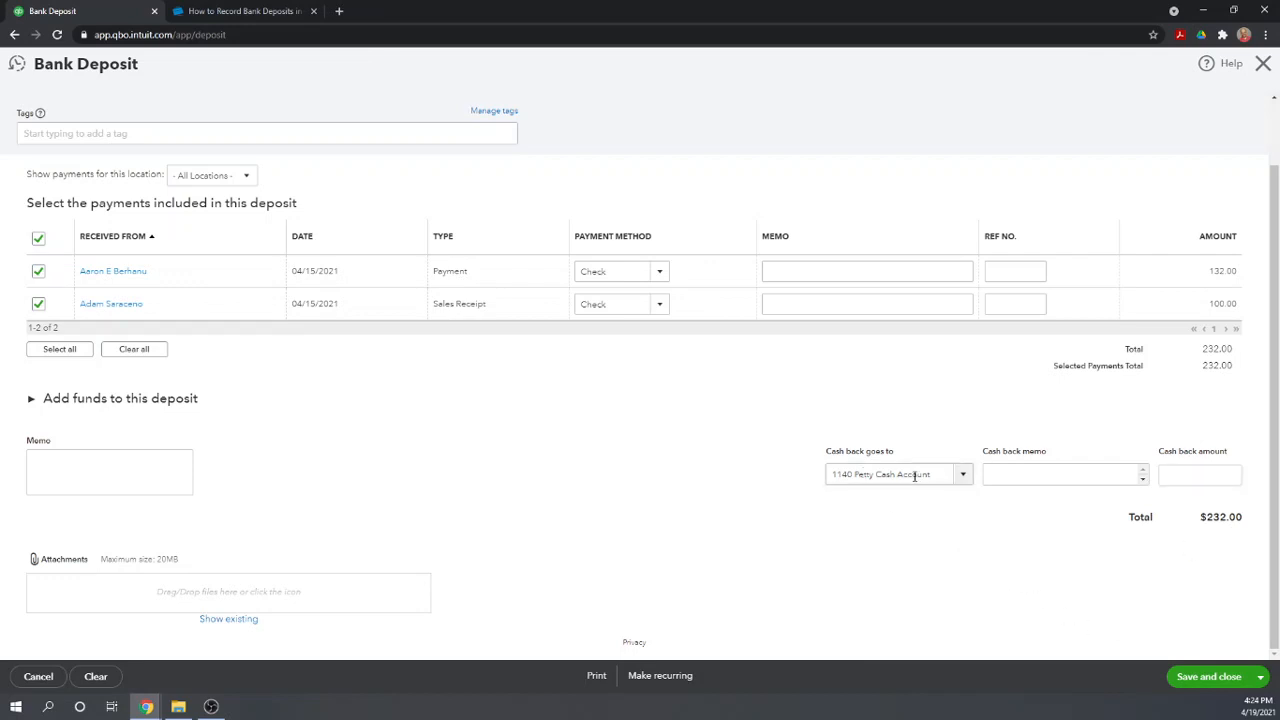
mouse_move(858, 424)
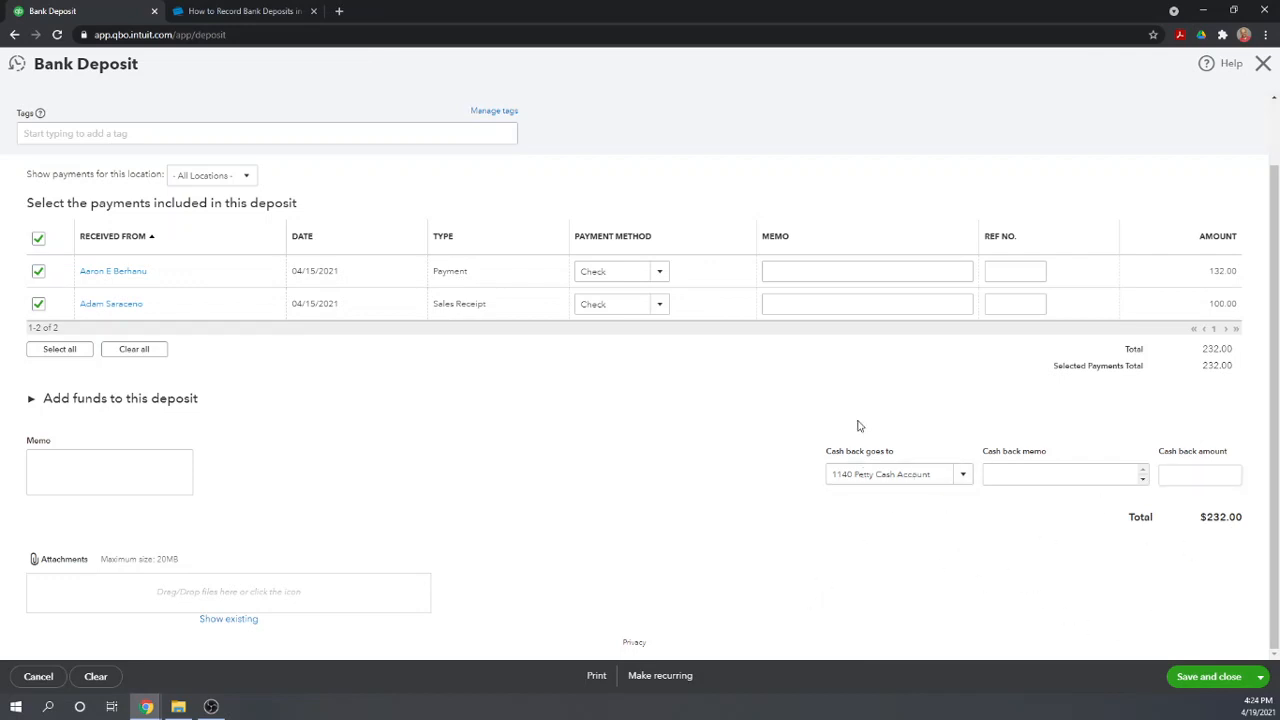
mouse_move(212, 300)
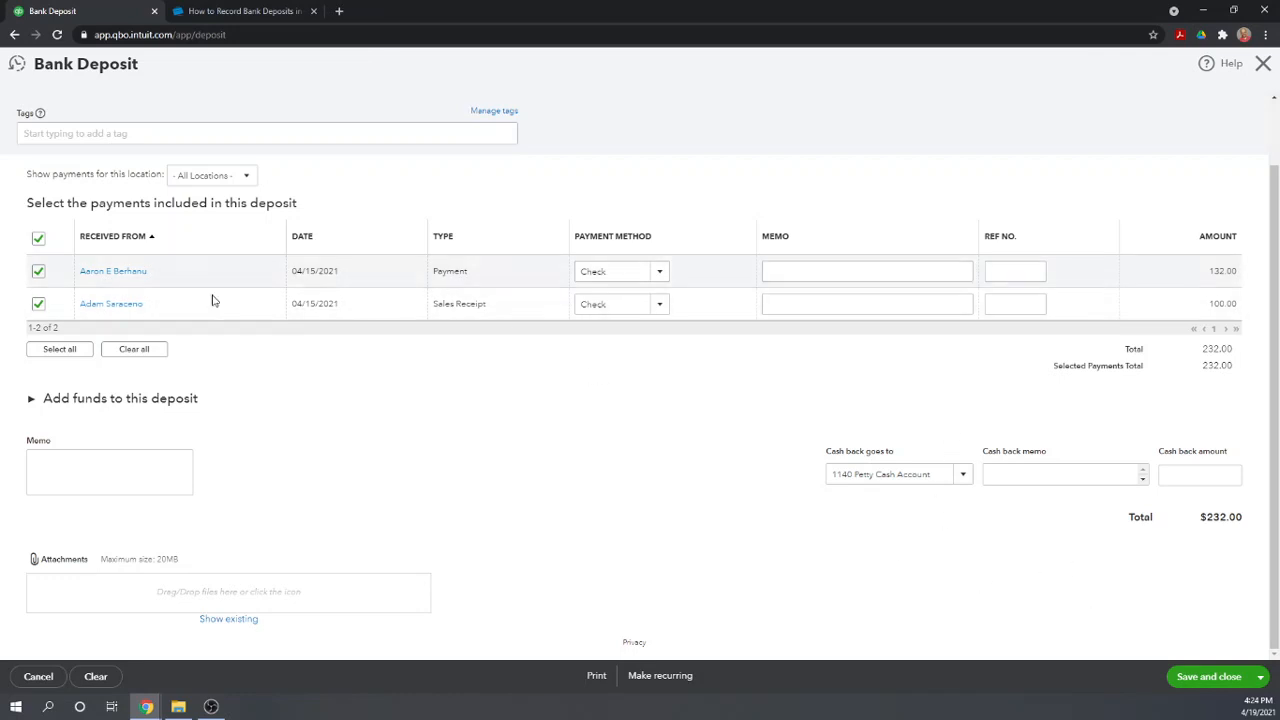
mouse_move(792, 508)
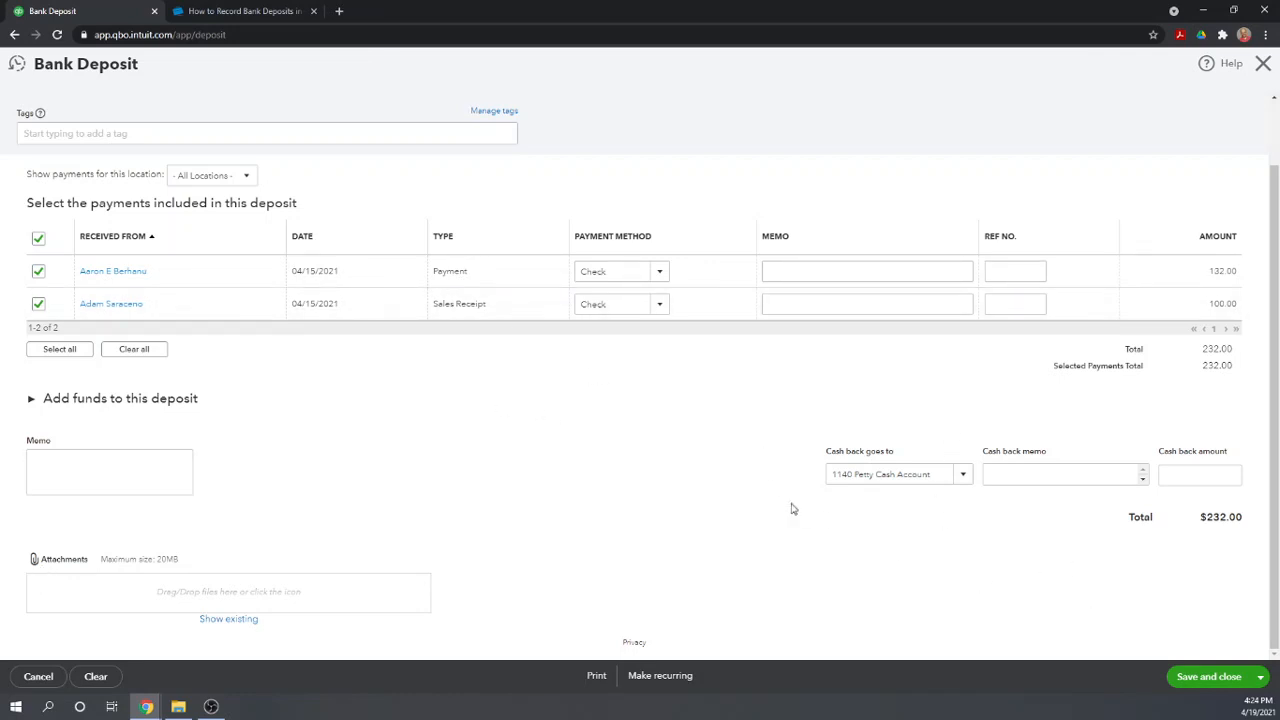
mouse_move(1208, 676)
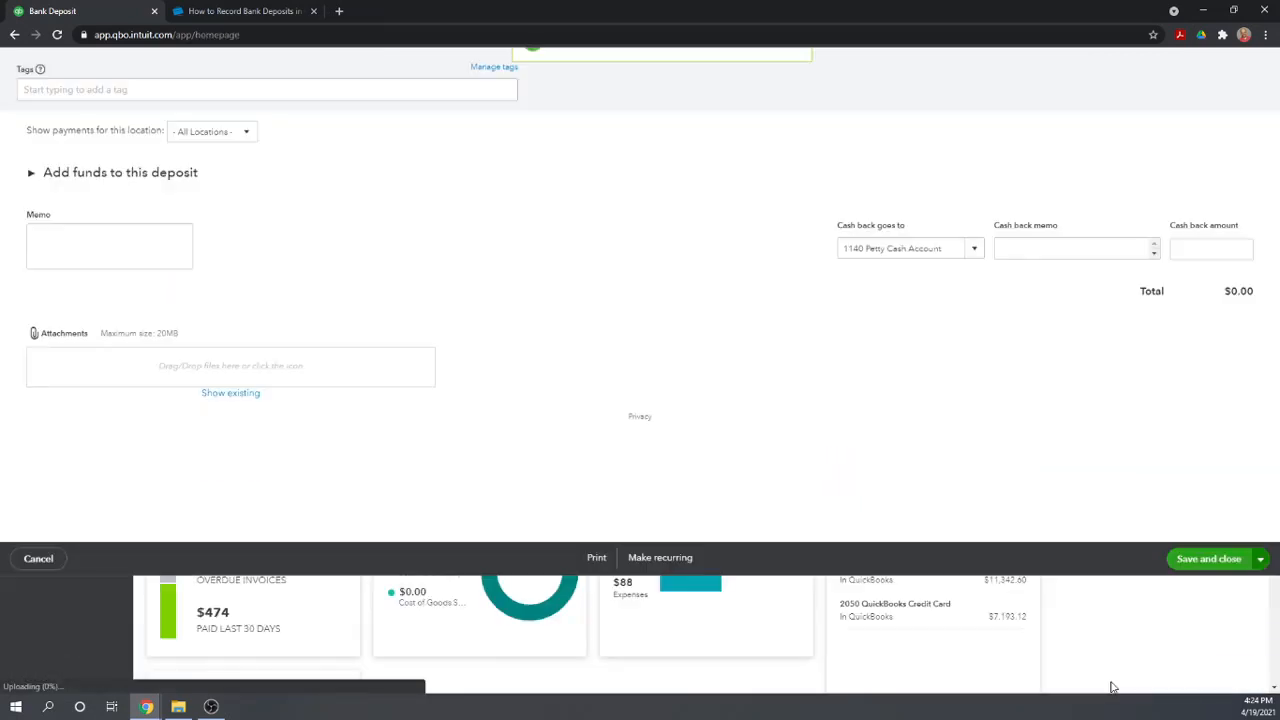
Save and close the $232.00 bank deposit, returning to the dashboard confirmation
click(1208, 558)
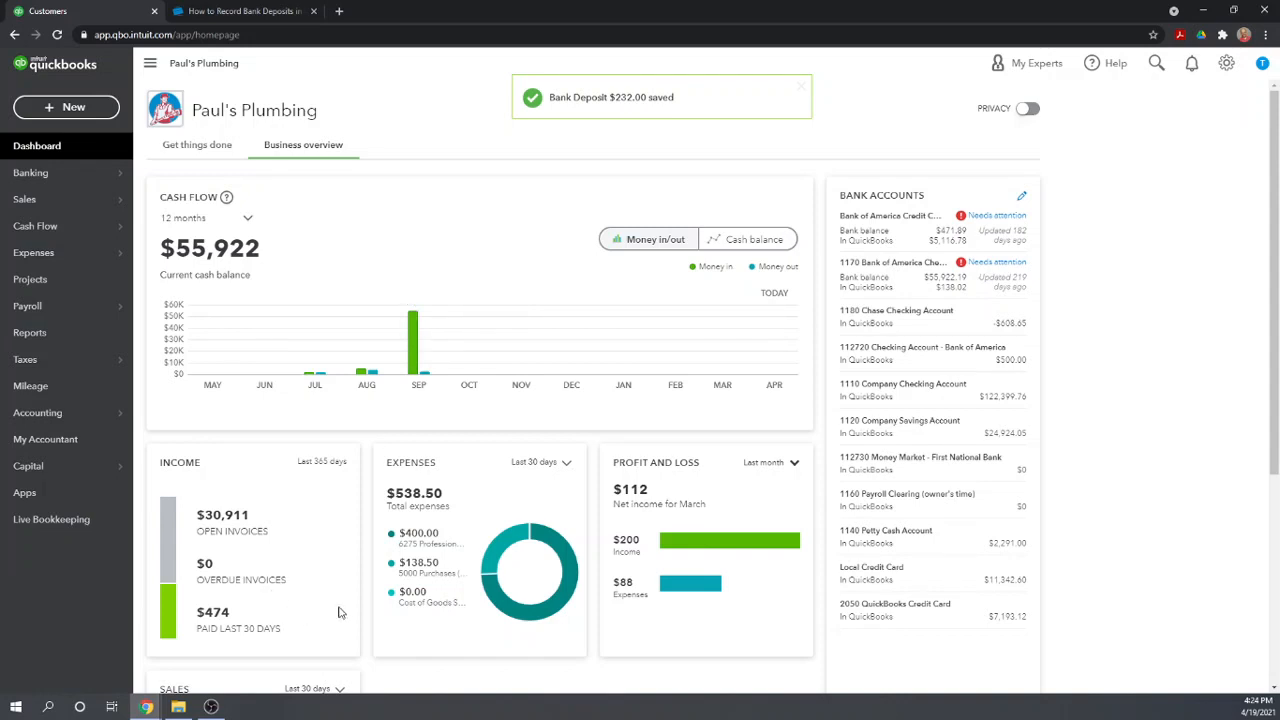
mouse_move(384, 374)
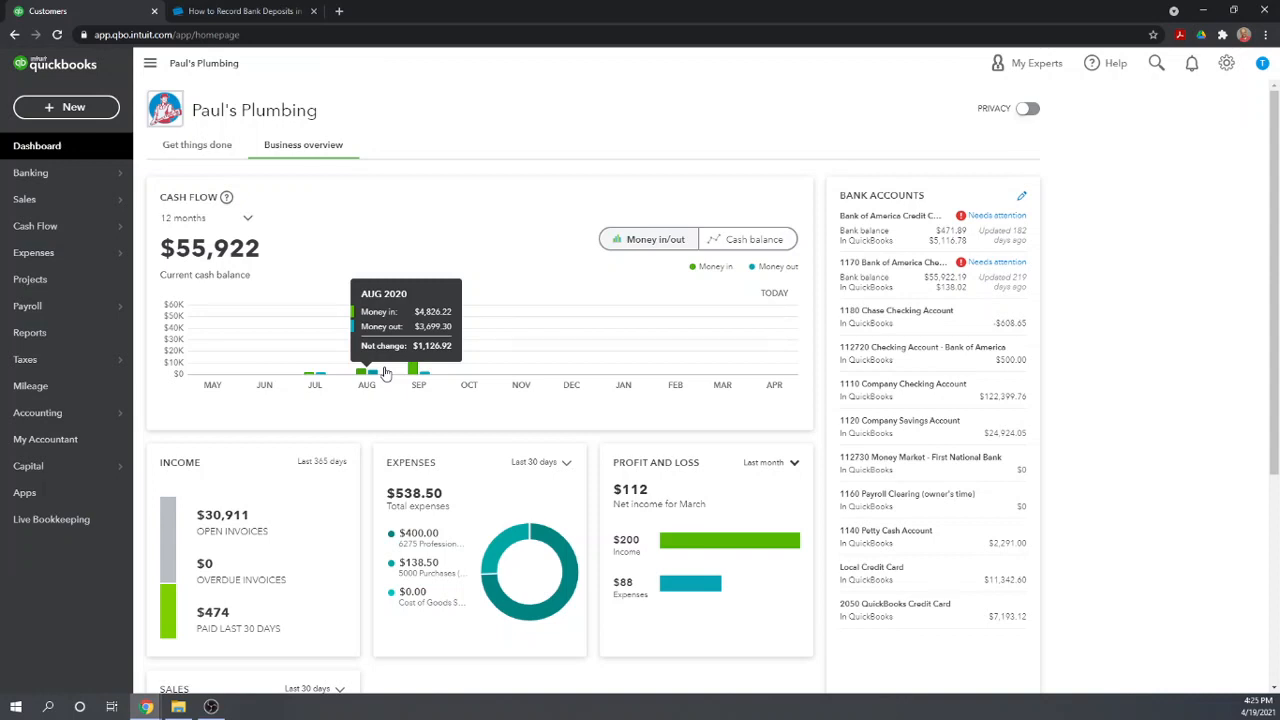
mouse_move(1156, 224)
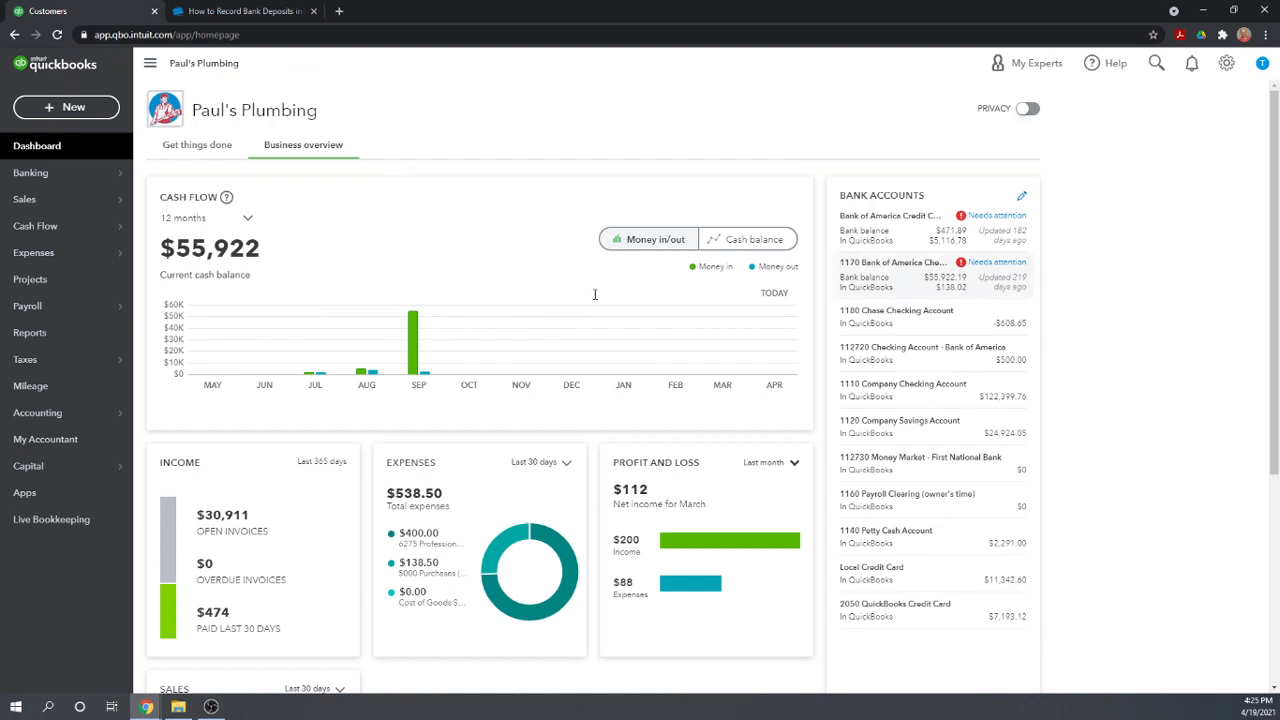
mouse_move(1036, 382)
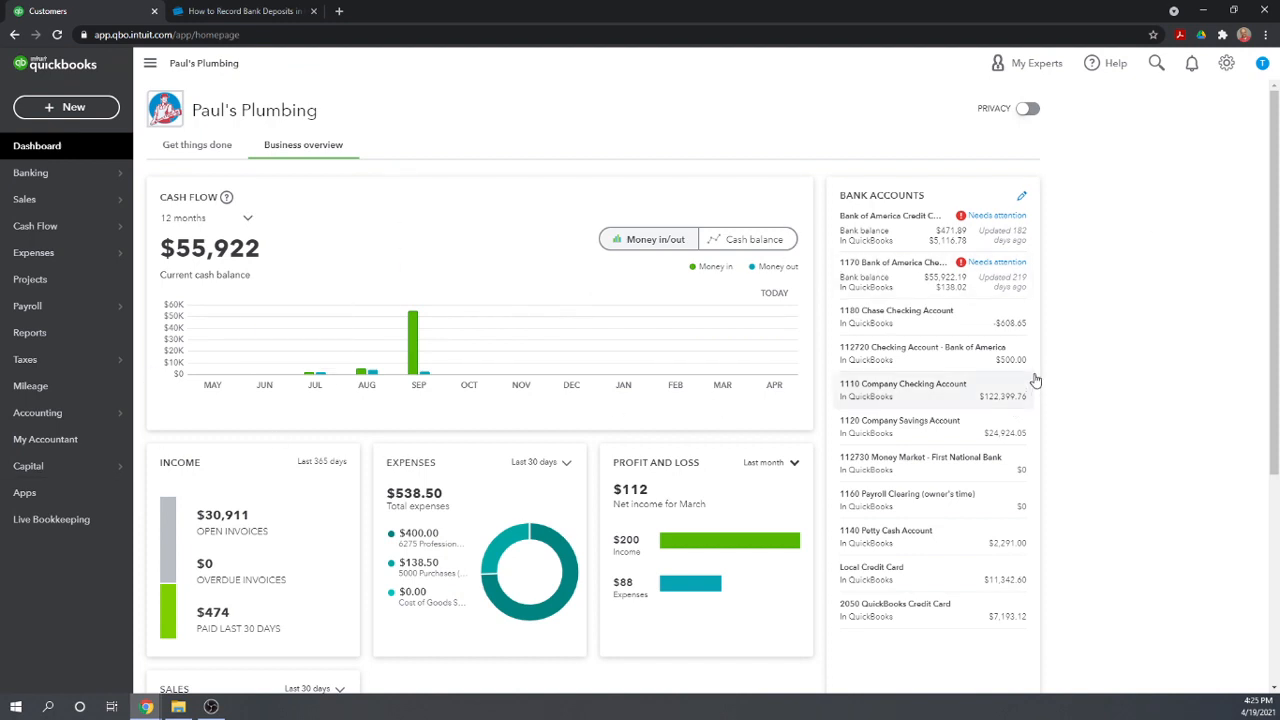